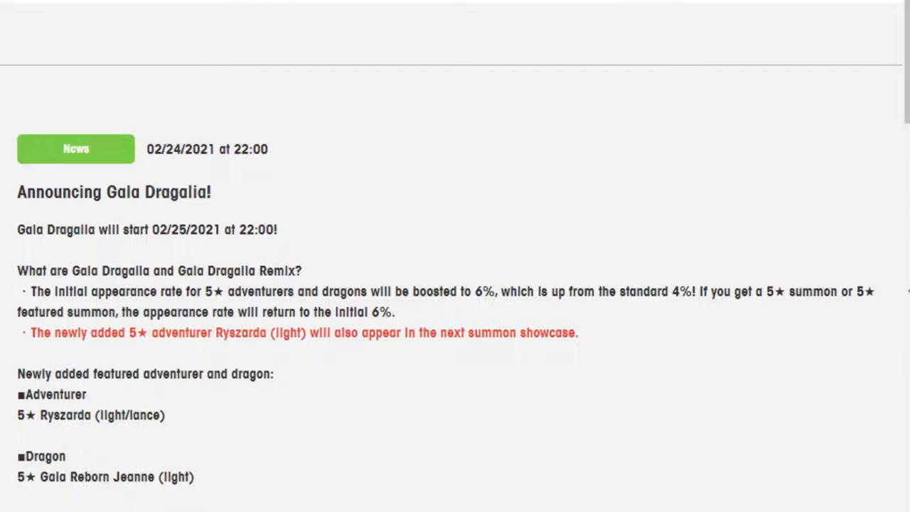
mouse_move(642, 249)
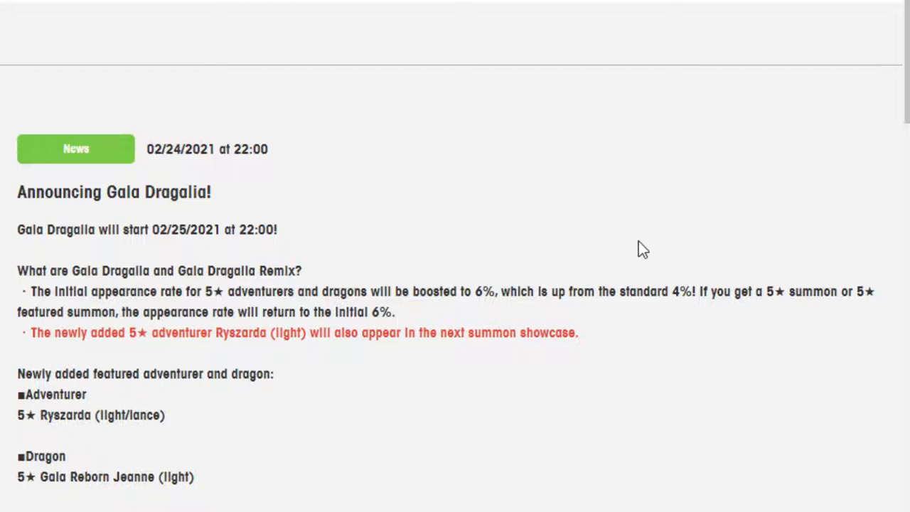
scroll("down", 3)
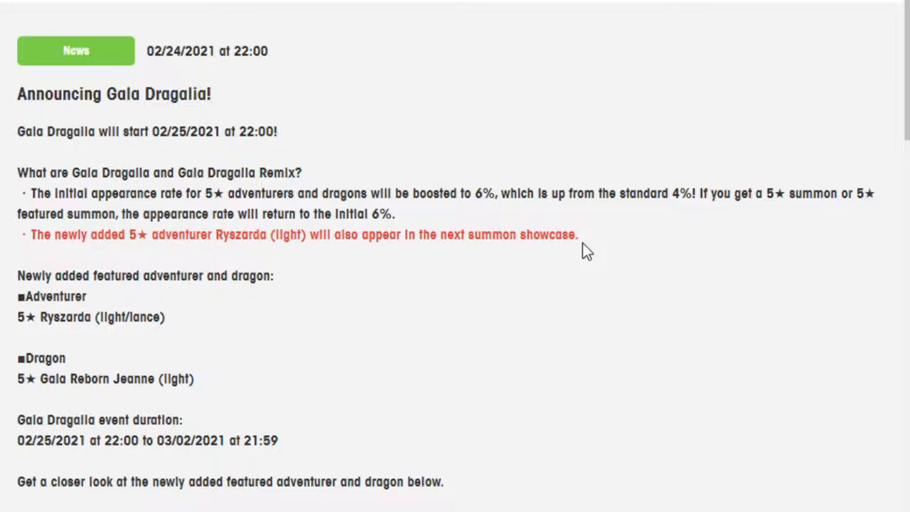
scroll("down", 3)
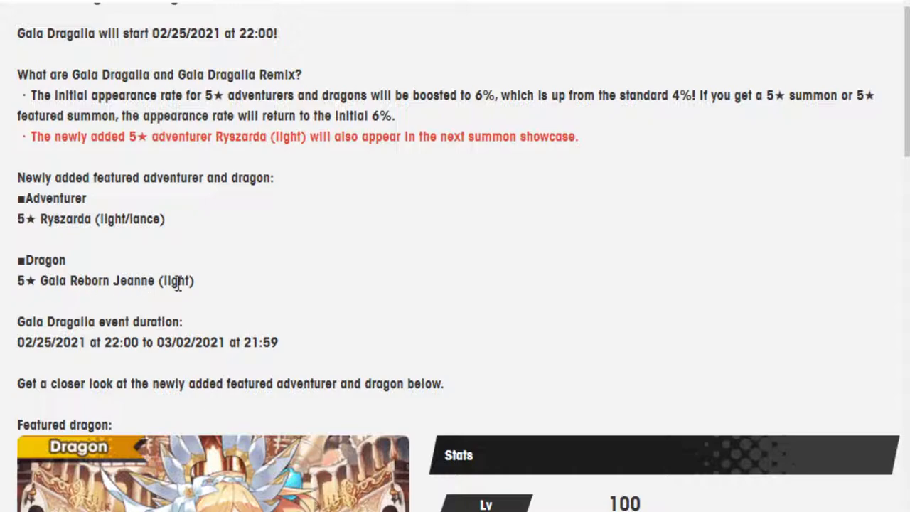
mouse_move(32, 241)
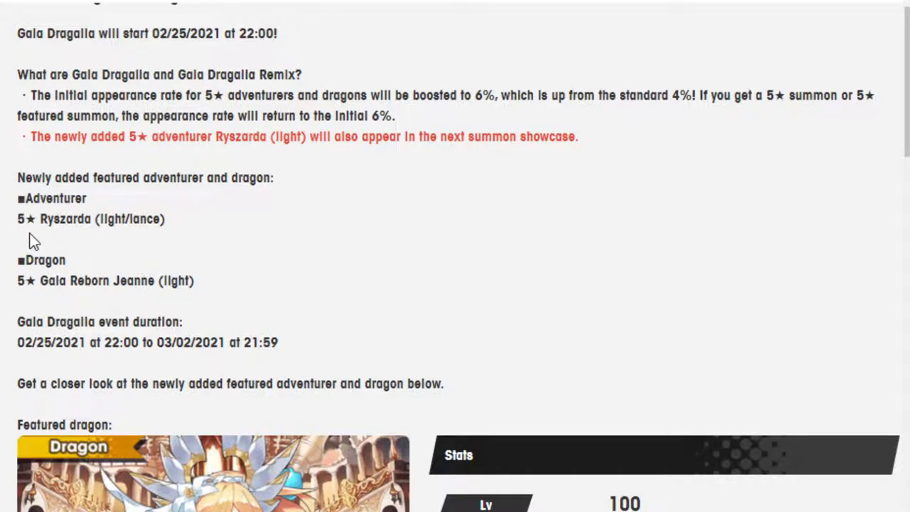
mouse_move(48, 235)
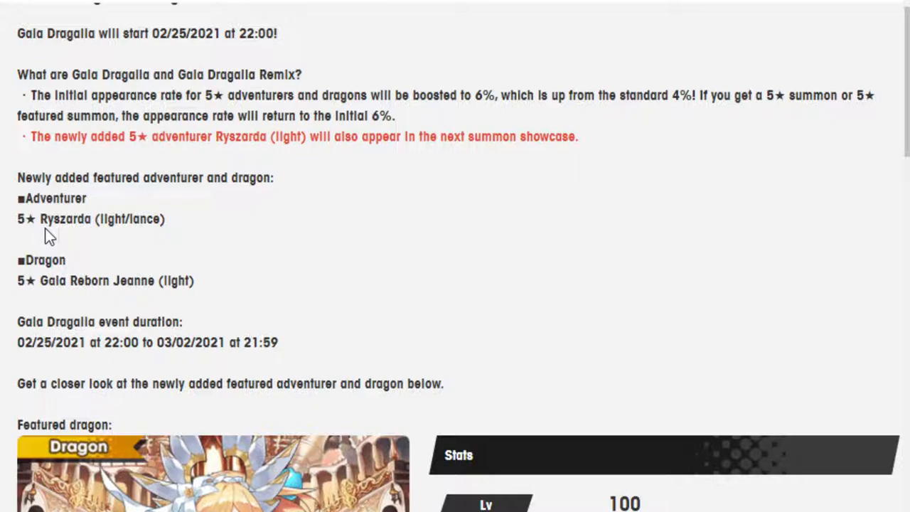
mouse_move(74, 245)
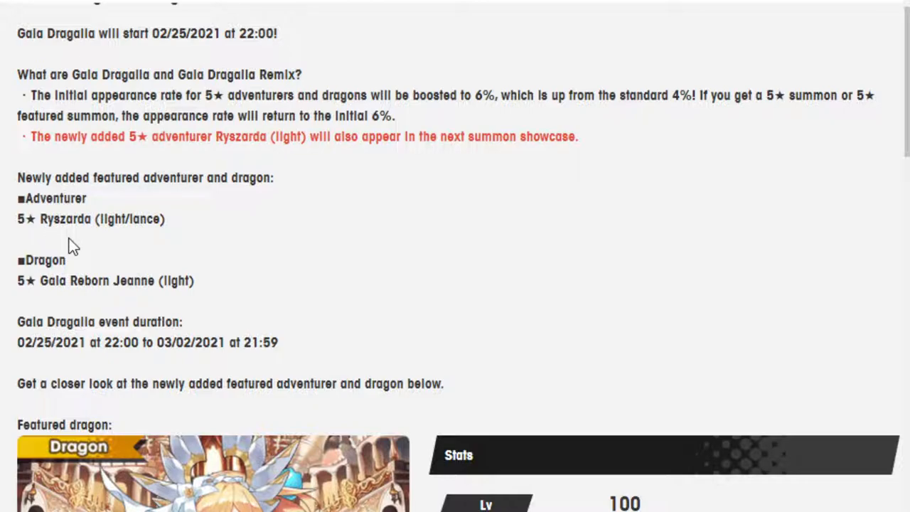
mouse_move(71, 242)
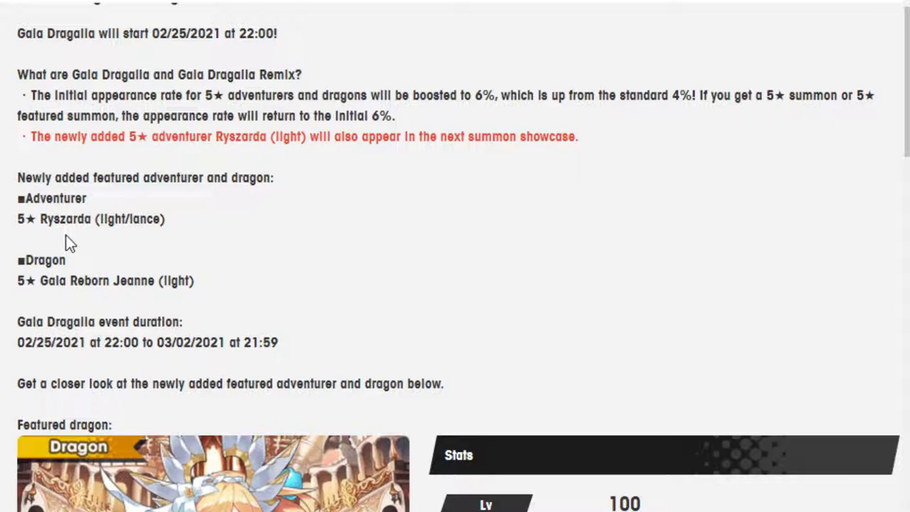
scroll("up", 3)
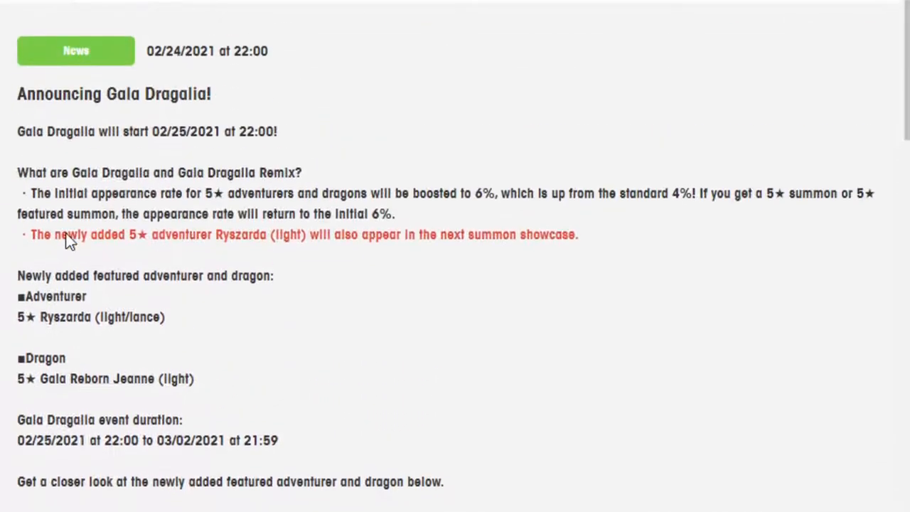
scroll("down", 3)
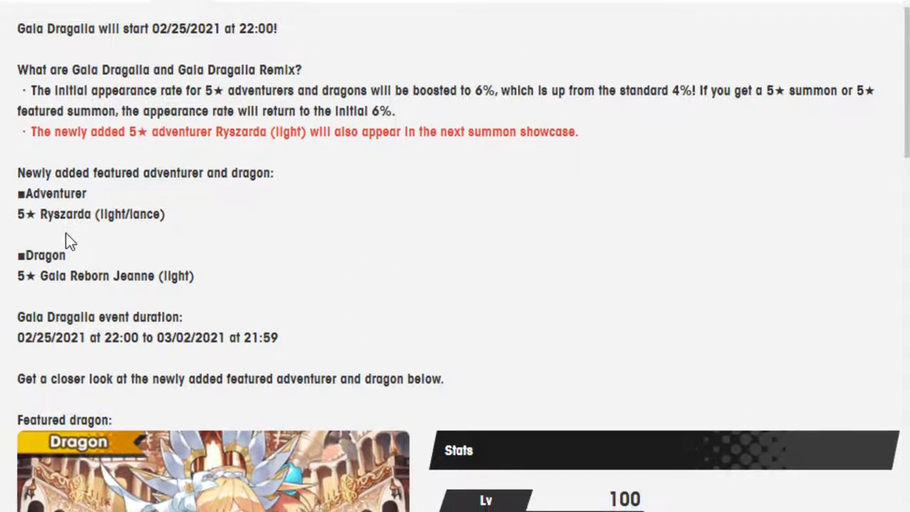
scroll("down", 3)
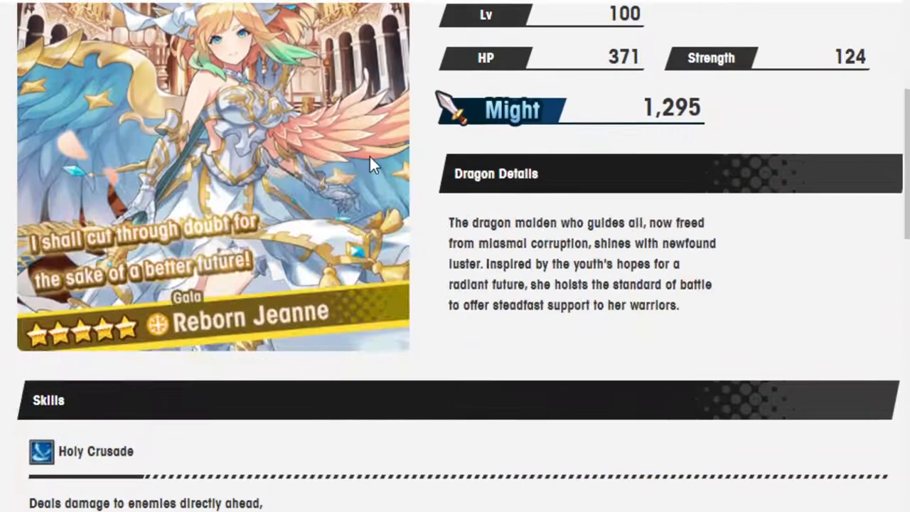
scroll("up", 3)
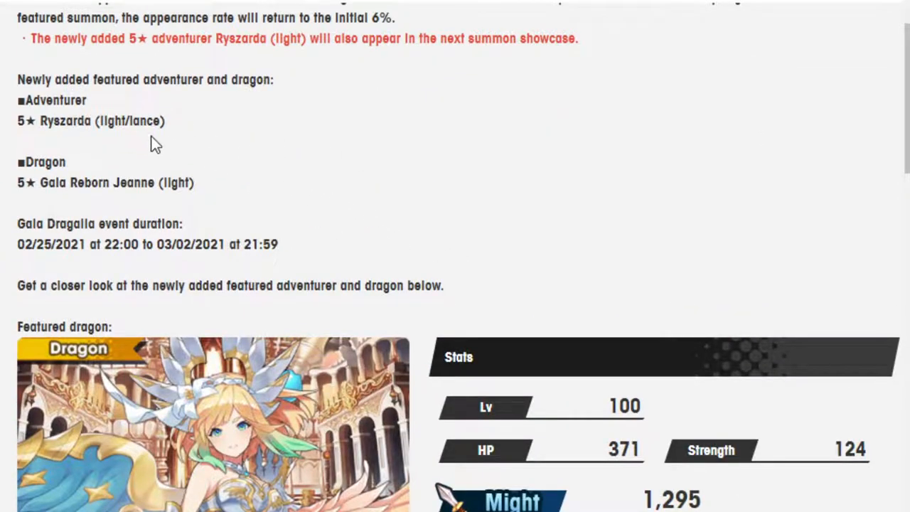
scroll("down", 3)
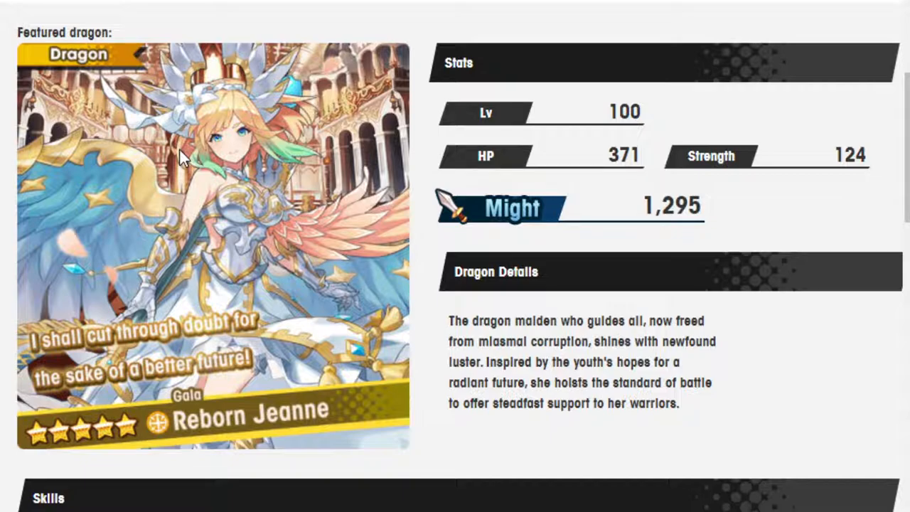
scroll("down", 3)
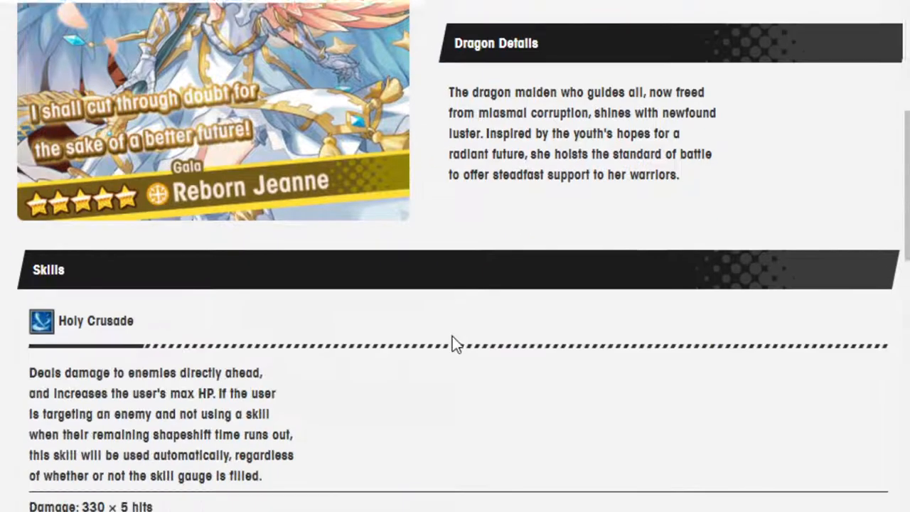
scroll("down", 3)
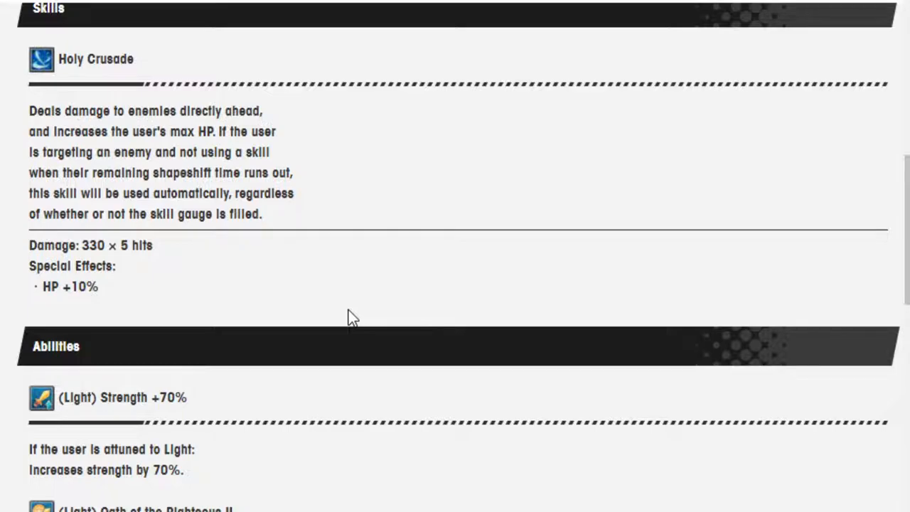
scroll("down", 3)
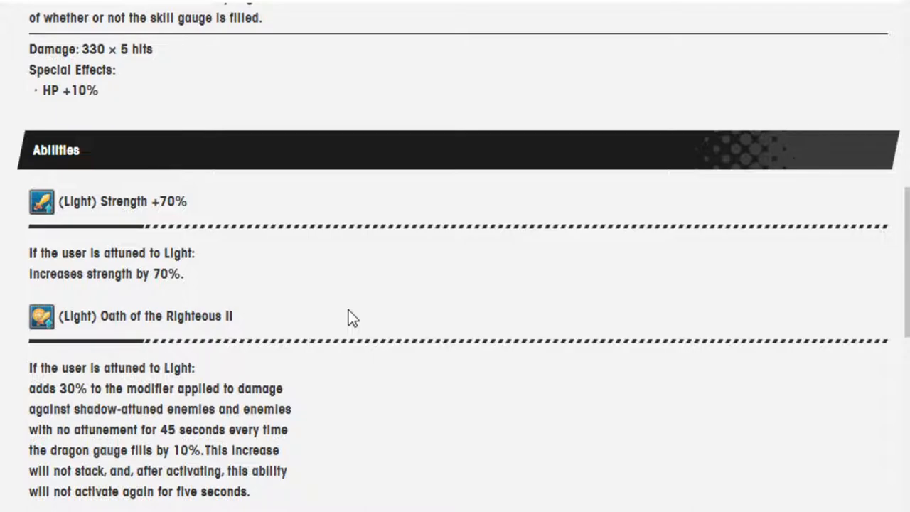
scroll("down", 3)
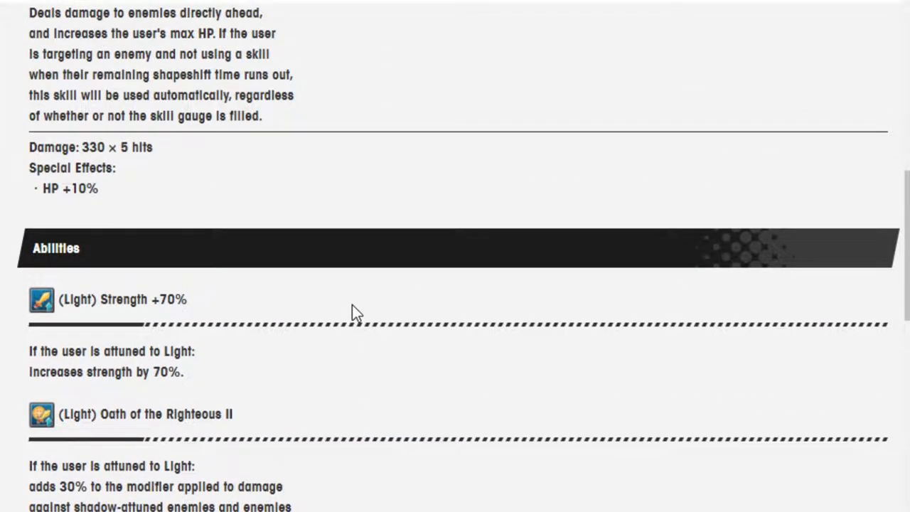
scroll("up", 3)
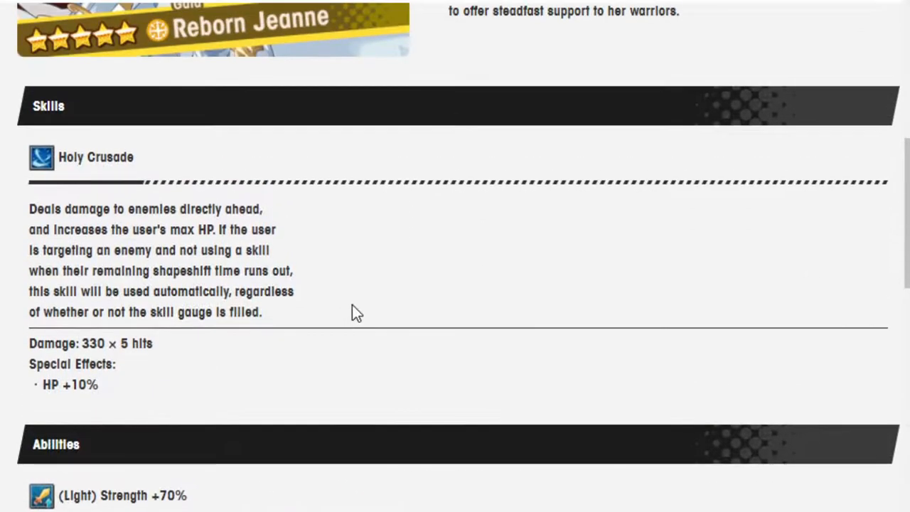
mouse_move(163, 273)
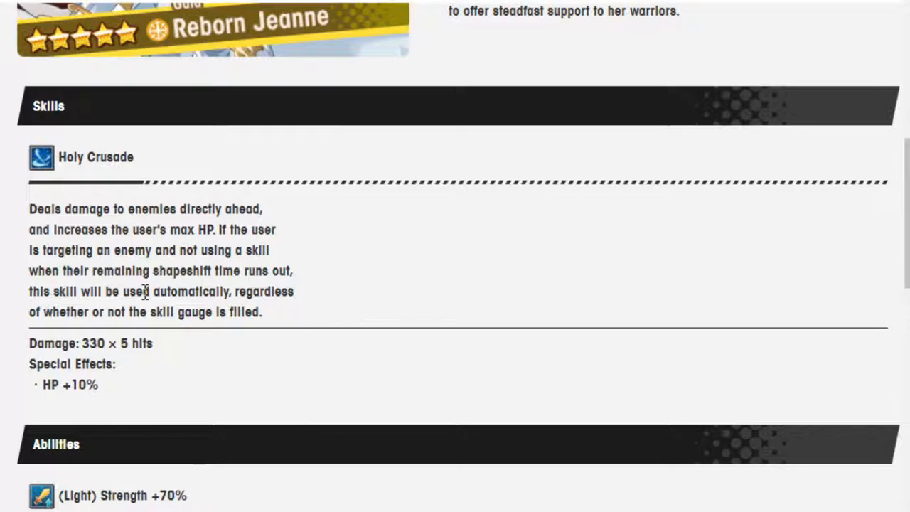
scroll("down", 3)
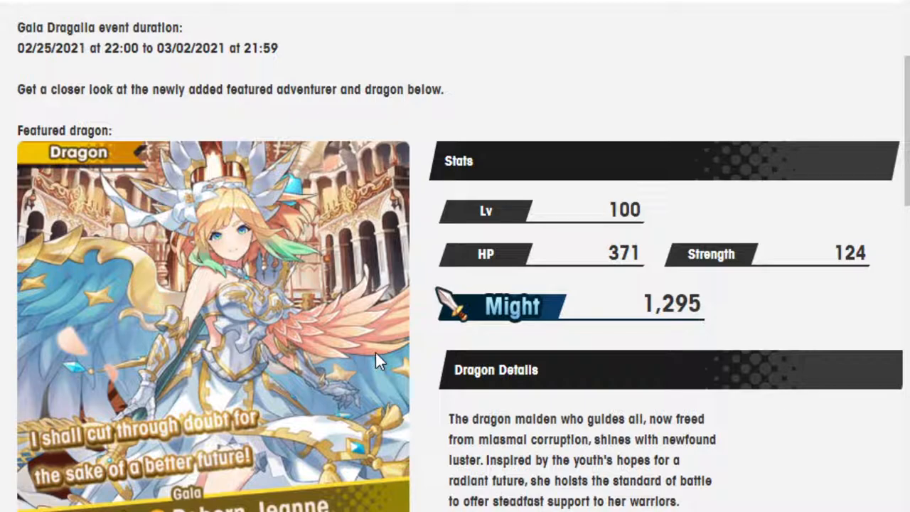
scroll("down", 3)
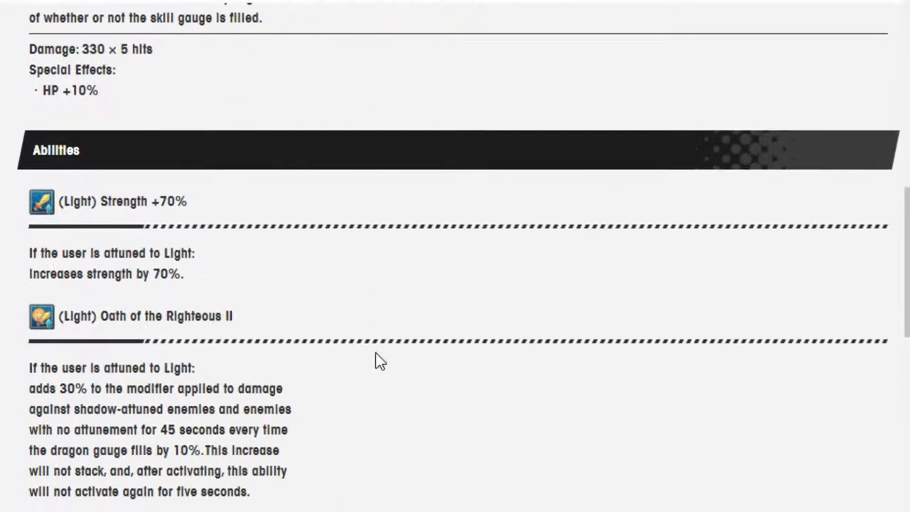
mouse_move(117, 450)
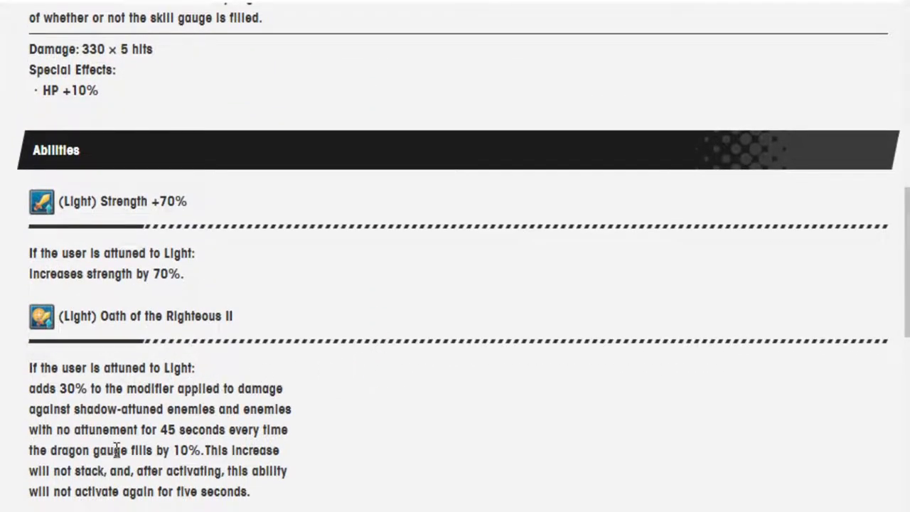
mouse_move(123, 430)
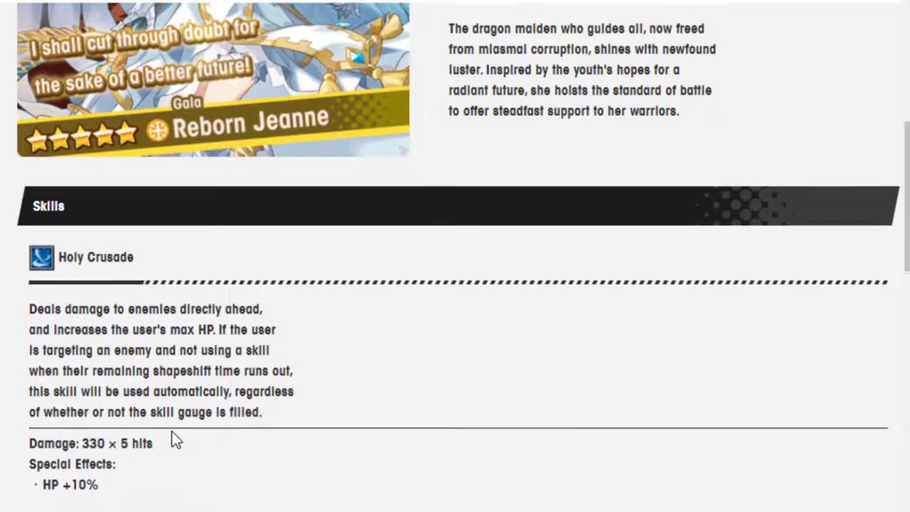
scroll("up", 3)
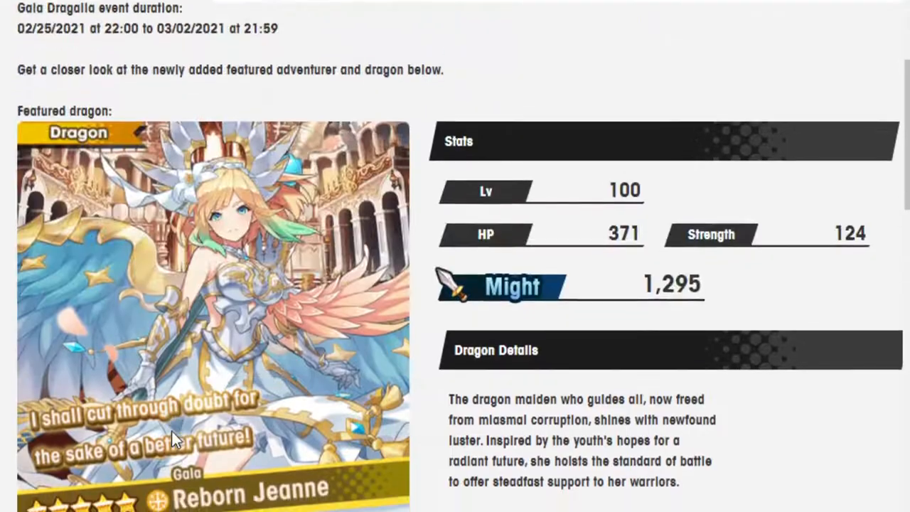
scroll("down", 3)
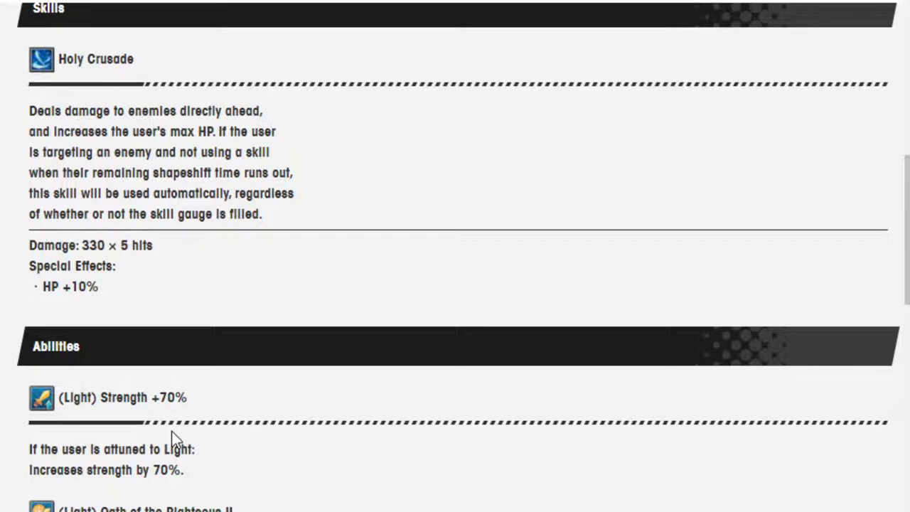
scroll("down", 3)
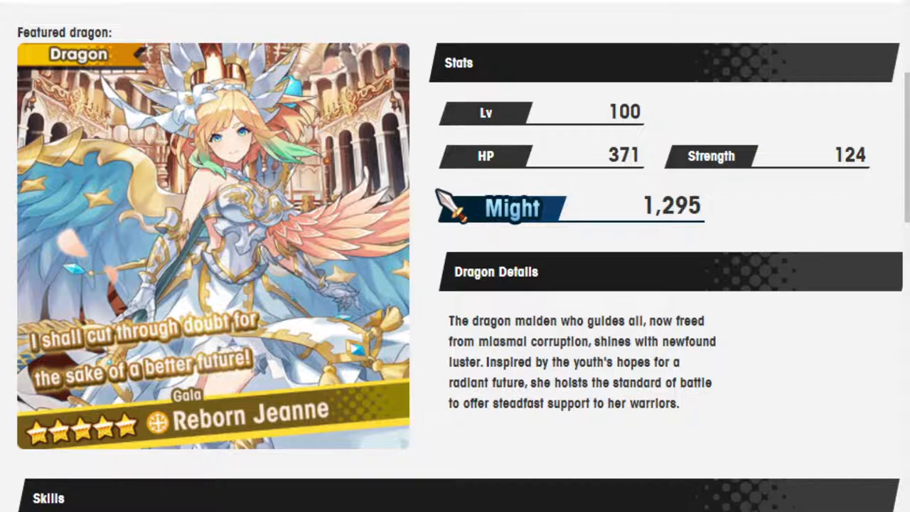
mouse_move(318, 501)
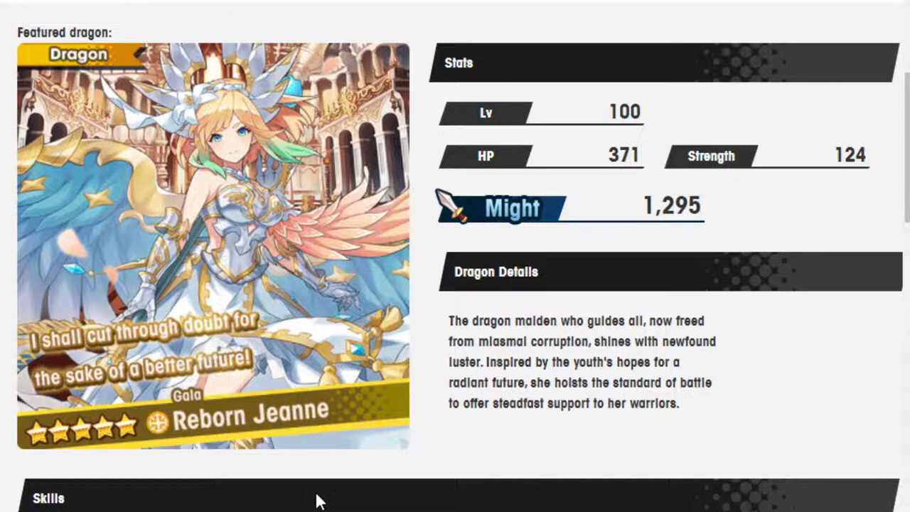
mouse_move(262, 269)
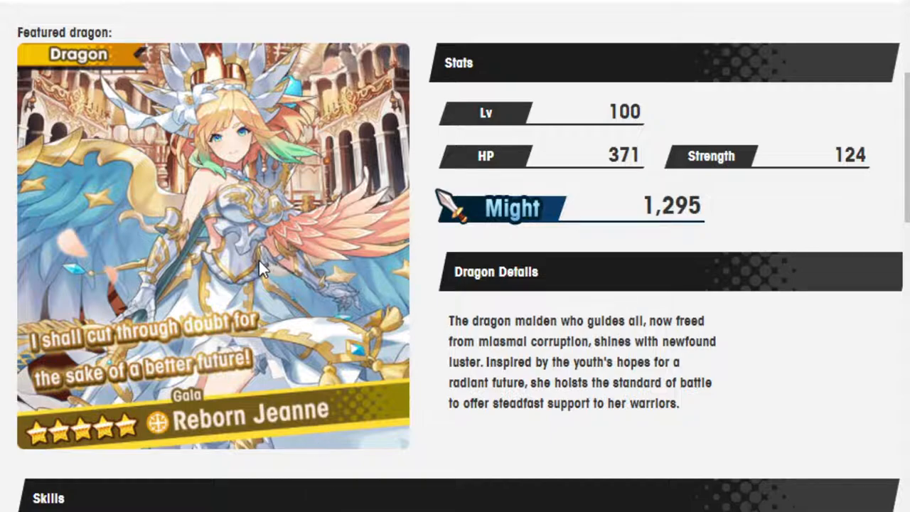
mouse_move(345, 317)
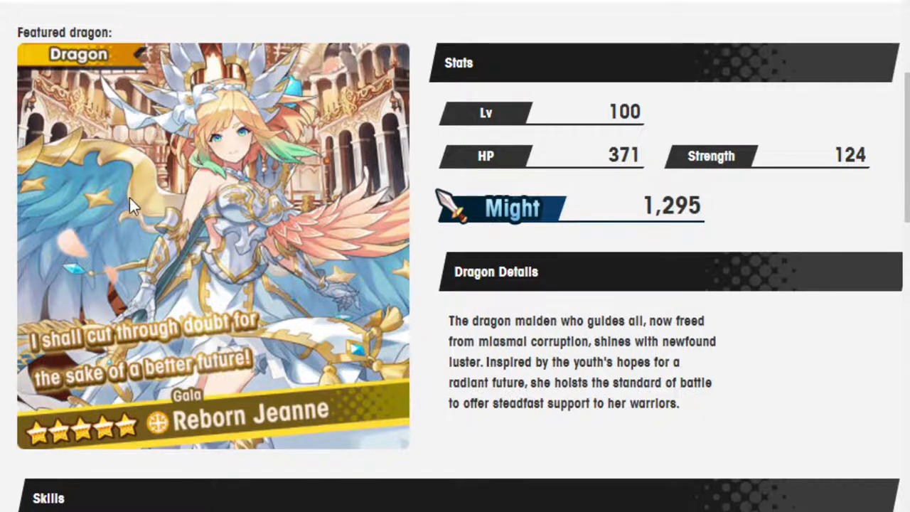
mouse_move(249, 252)
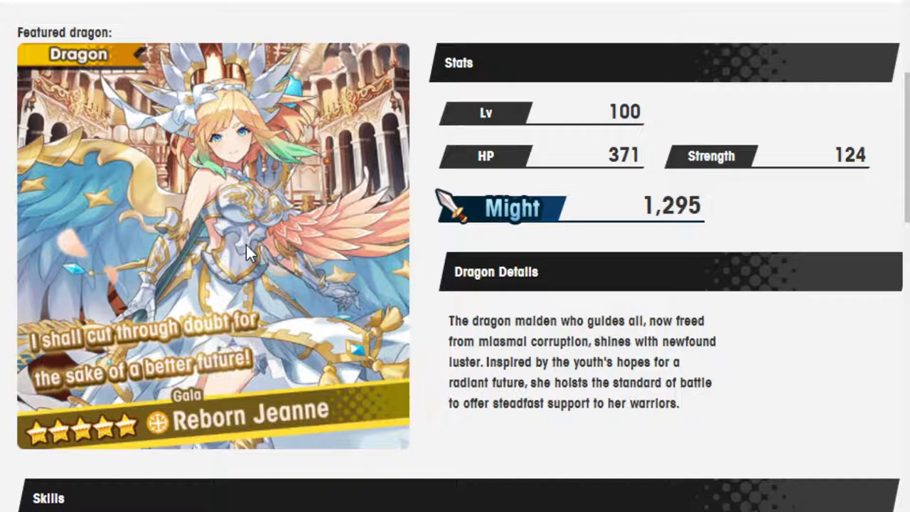
scroll("down", 3)
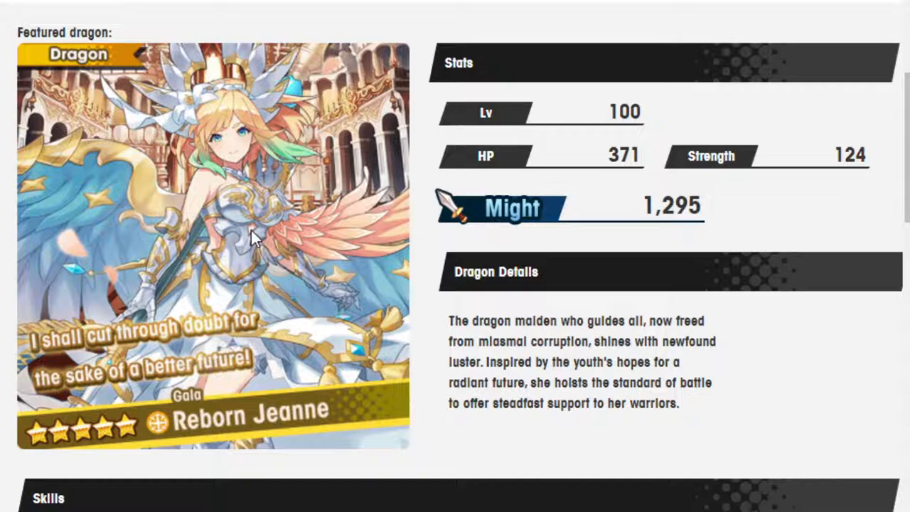
scroll("down", 3)
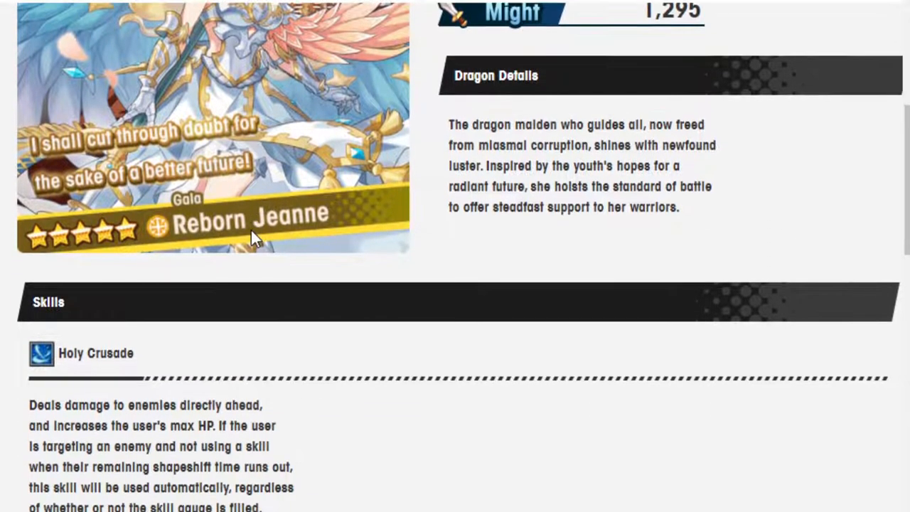
scroll("up", 3)
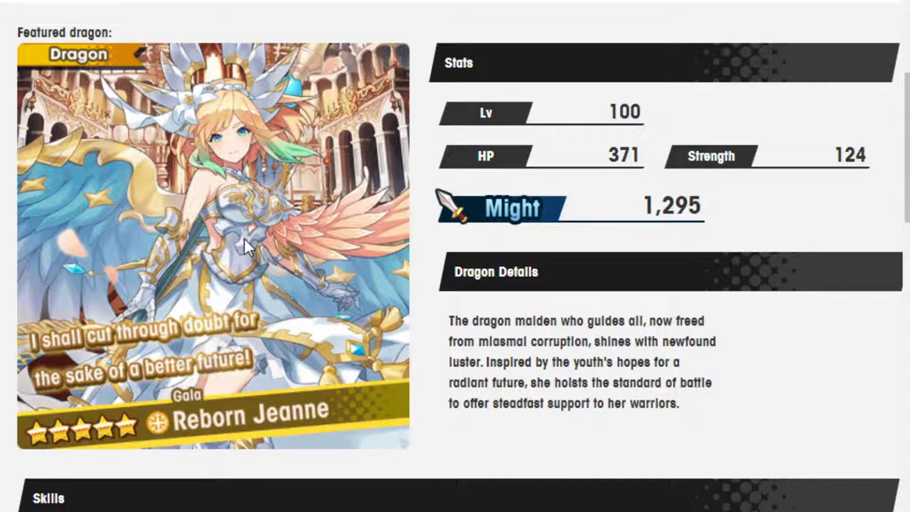
mouse_move(227, 249)
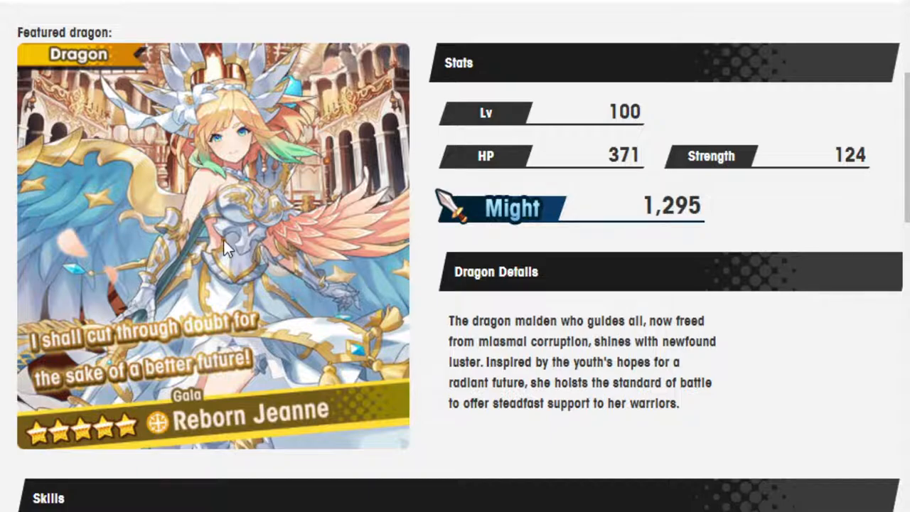
scroll("down", 3)
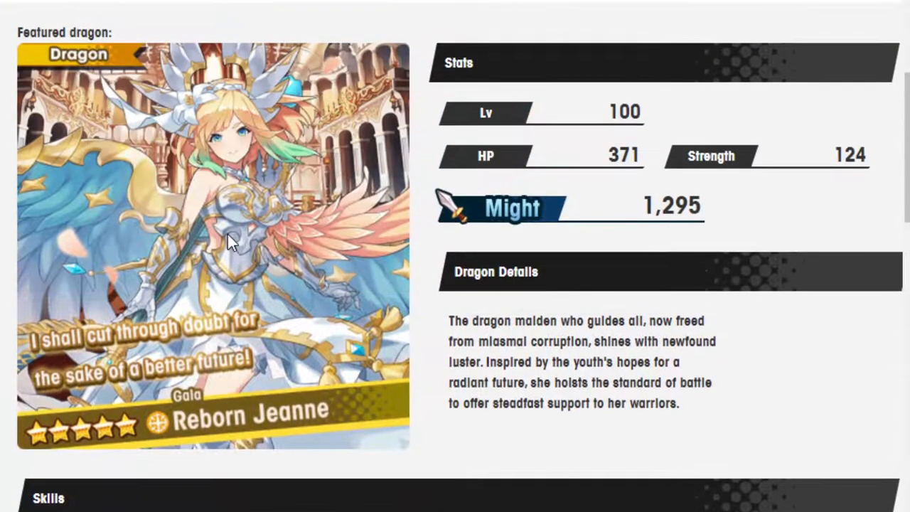
scroll("down", 3)
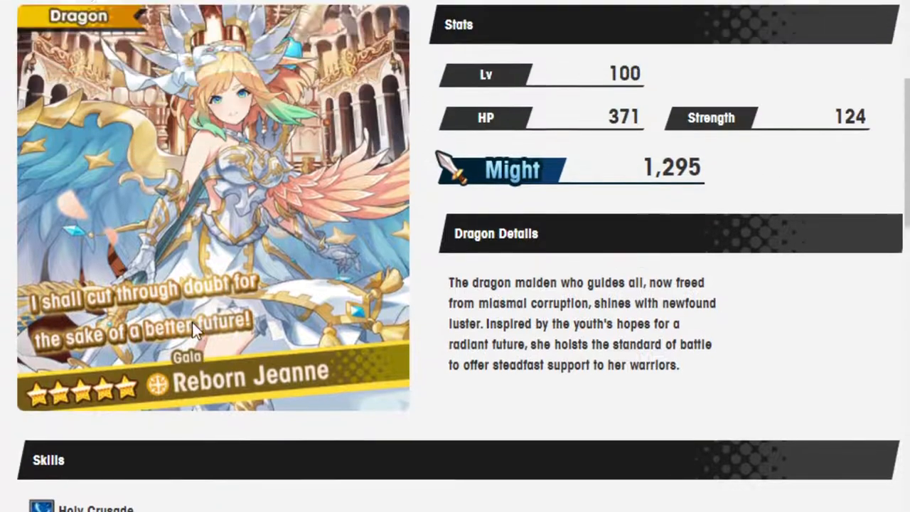
scroll("down", 3)
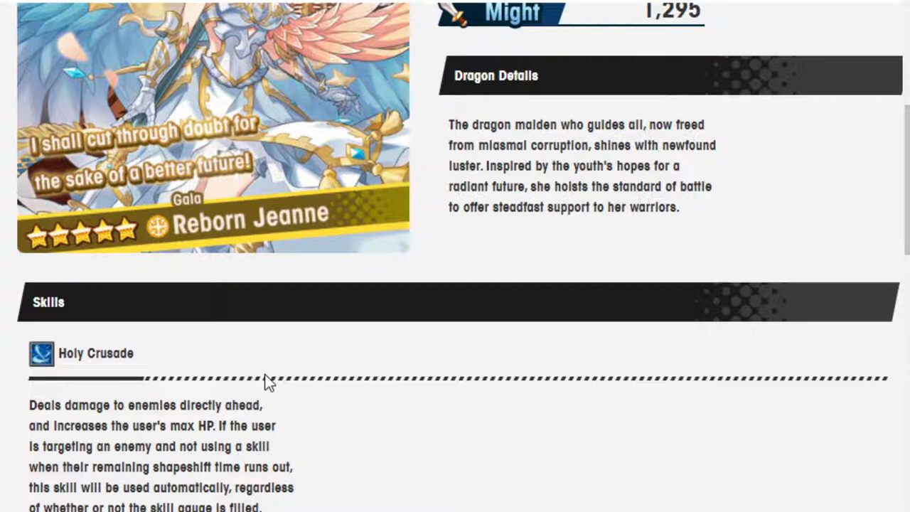
mouse_move(144, 445)
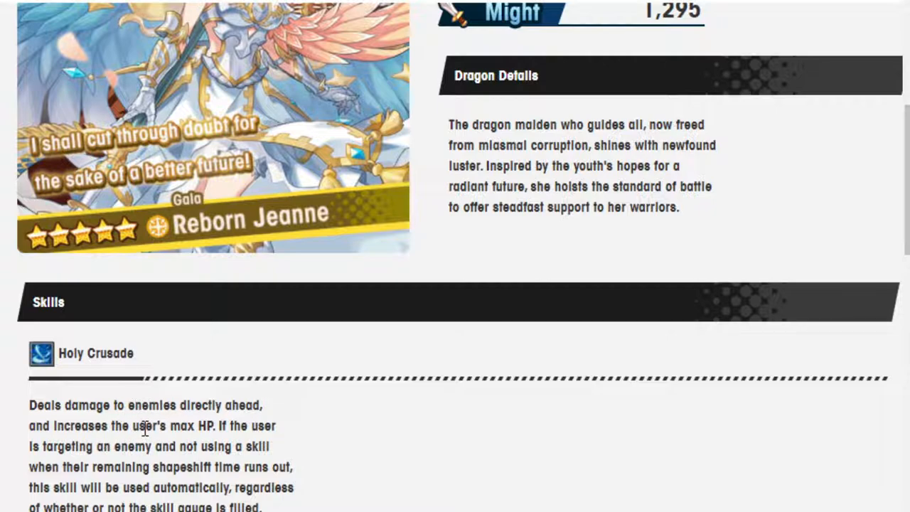
mouse_move(330, 331)
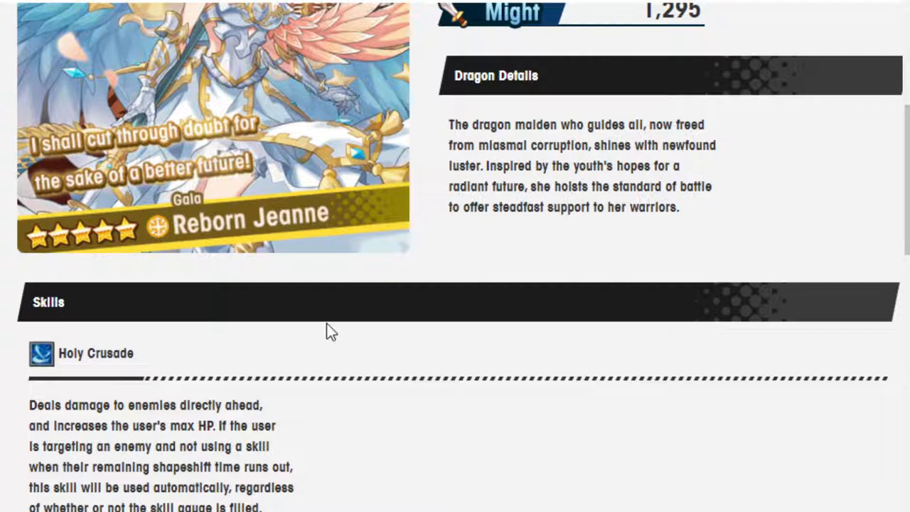
scroll("down", 3)
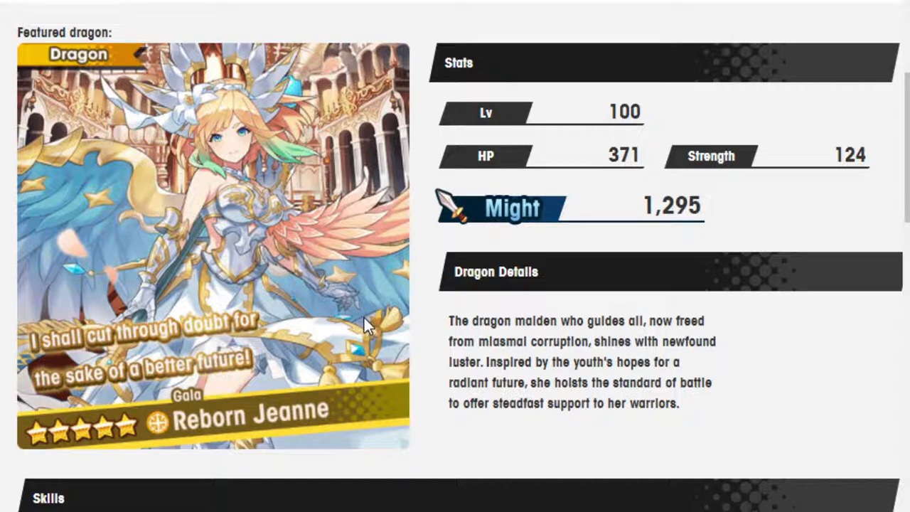
scroll("down", 3)
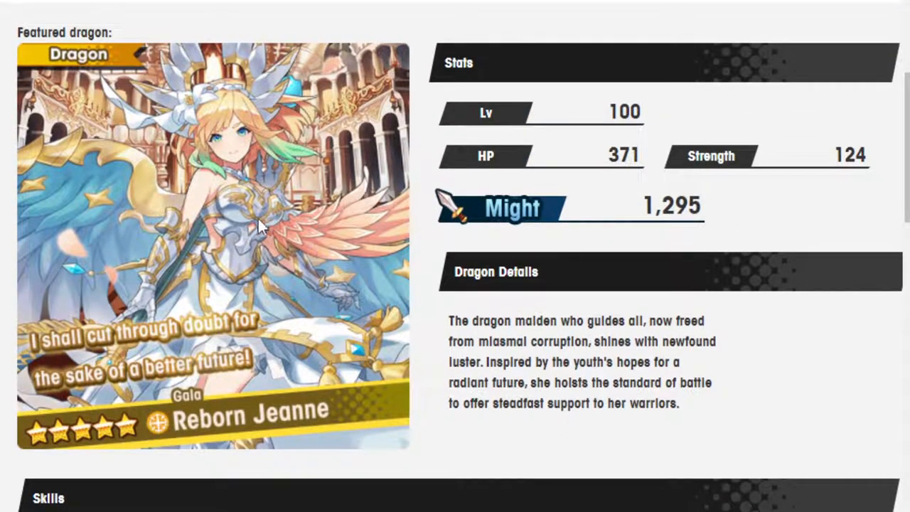
mouse_move(335, 256)
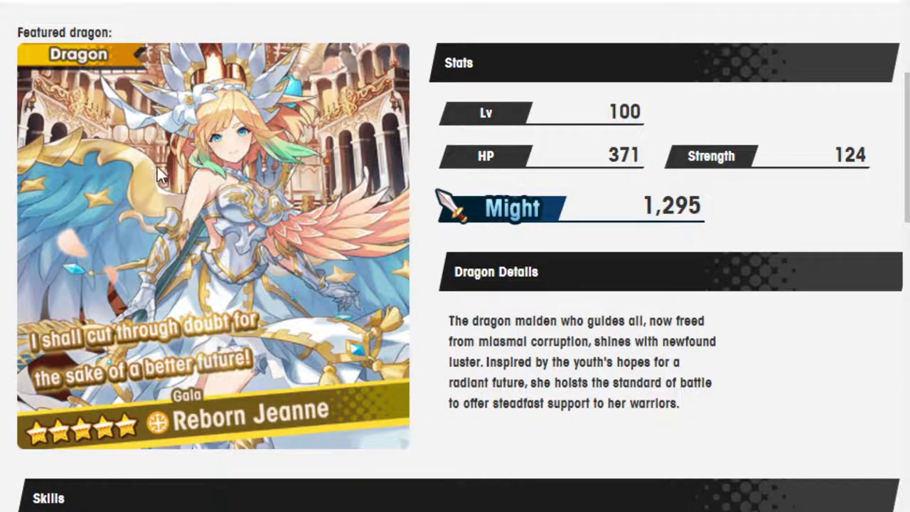
scroll("down", 3)
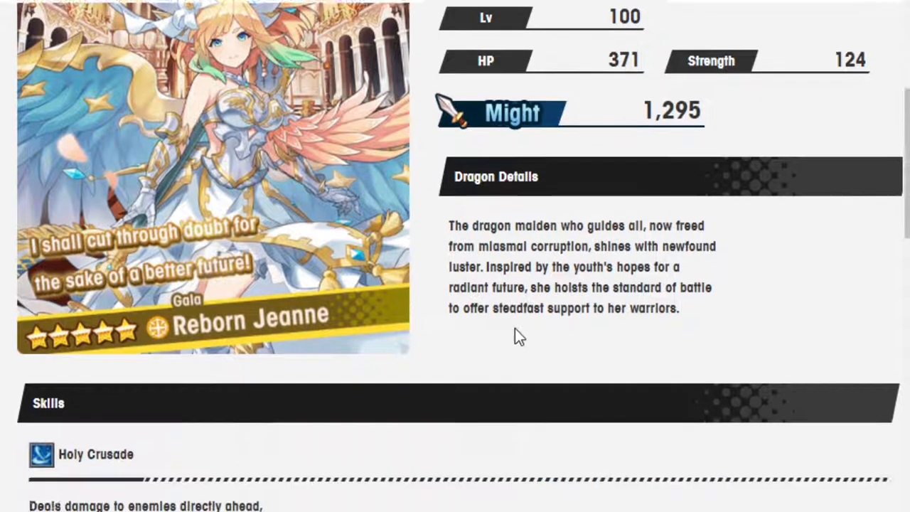
scroll("down", 3)
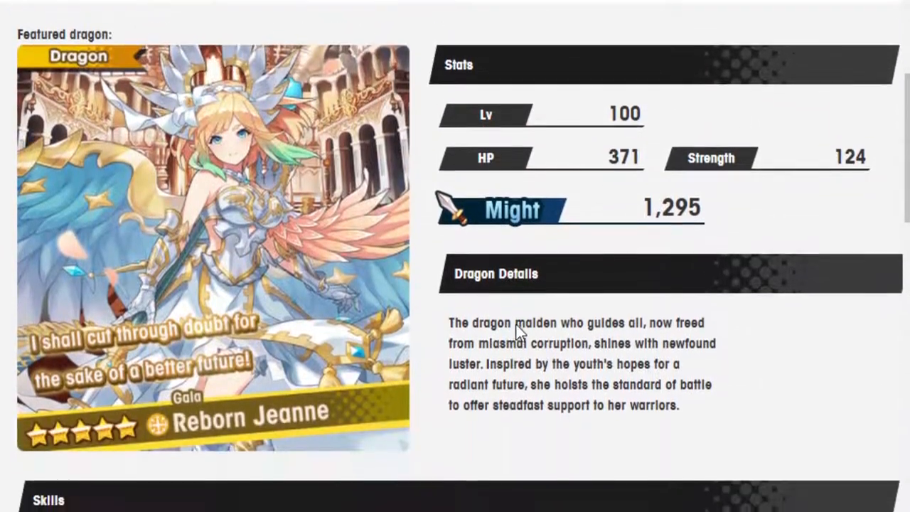
scroll("down", 3)
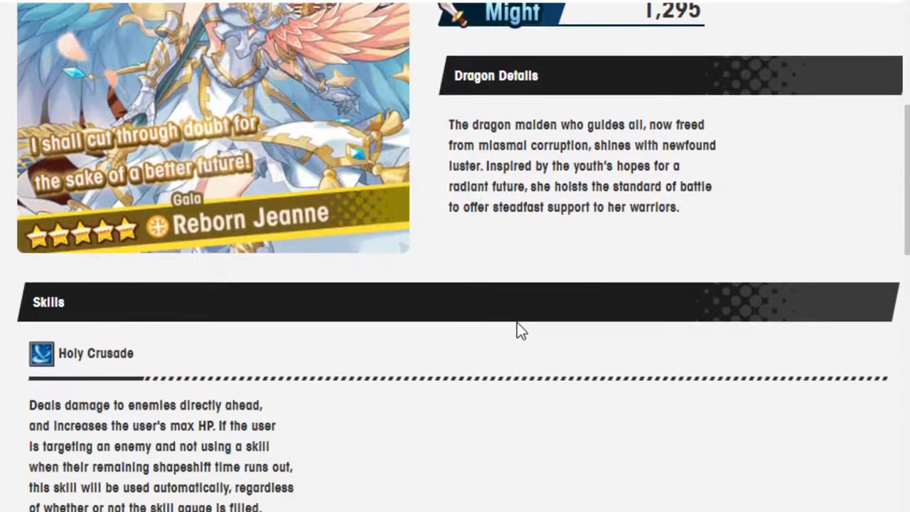
scroll("up", 3)
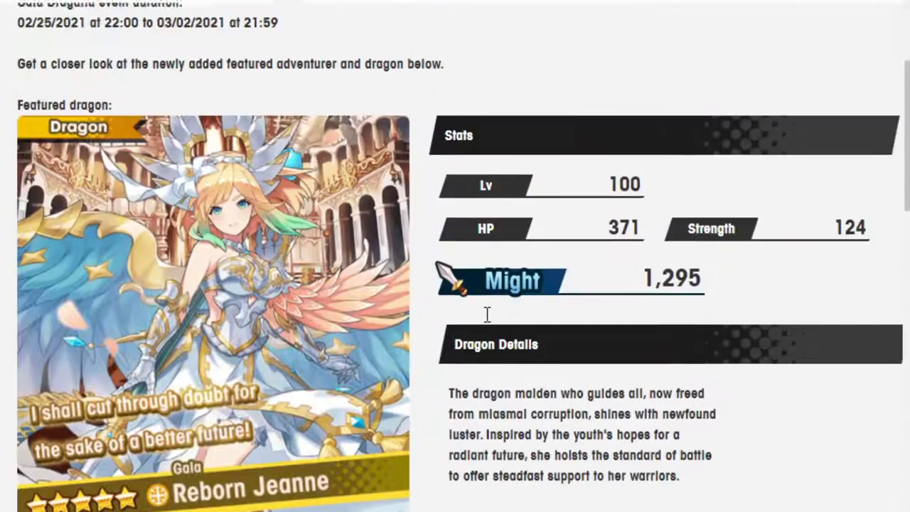
scroll("down", 3)
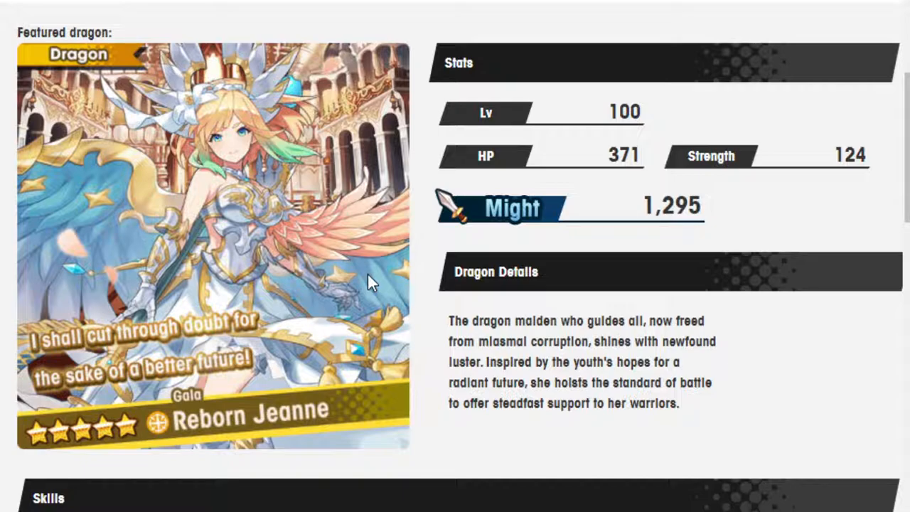
scroll("down", 3)
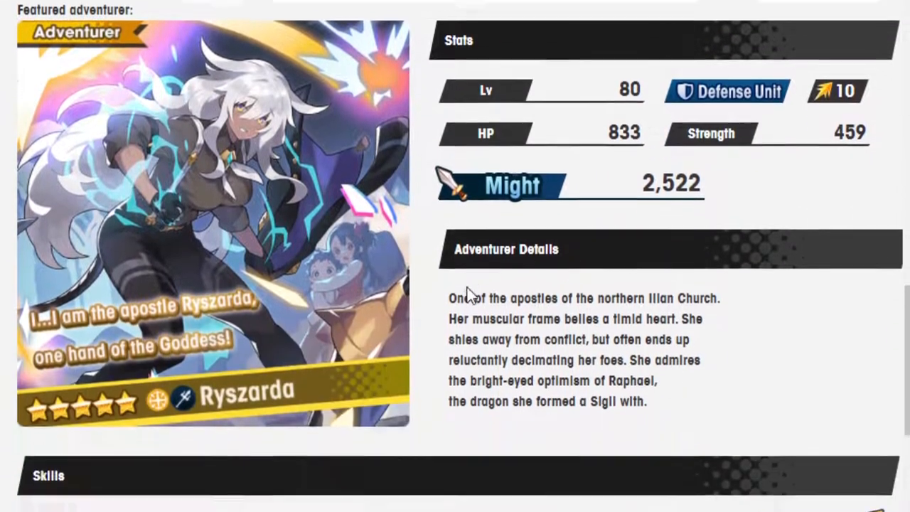
scroll("down", 3)
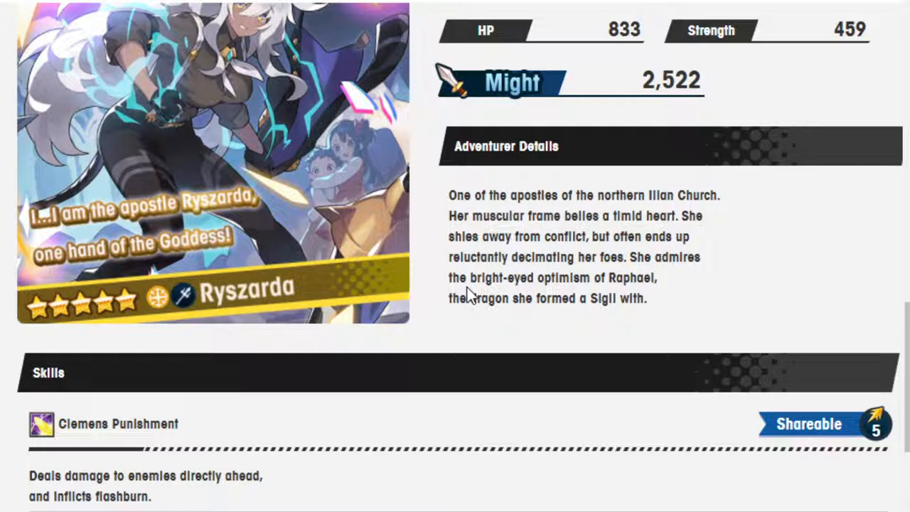
mouse_move(421, 242)
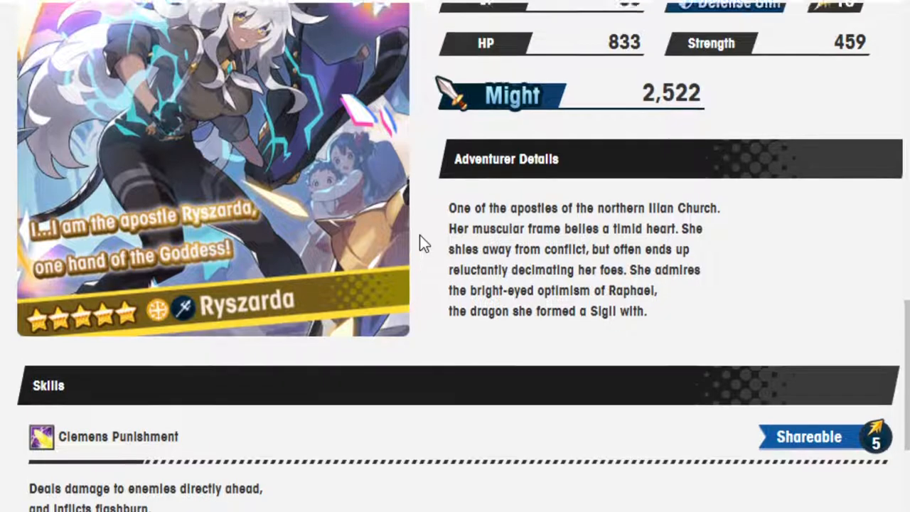
scroll("down", 3)
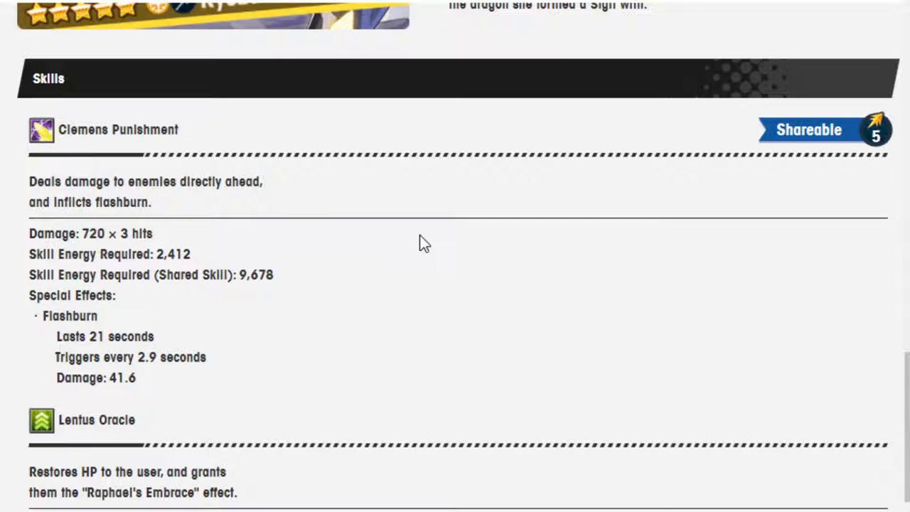
scroll("down", 3)
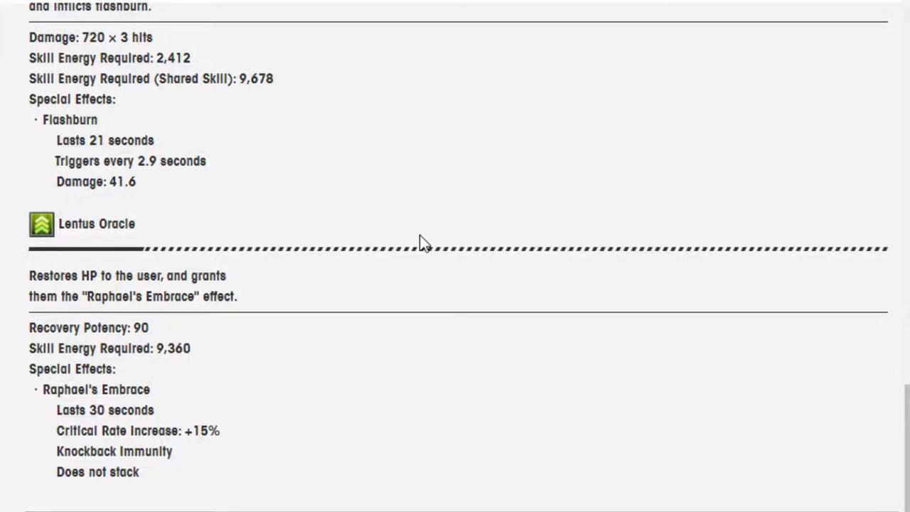
scroll("down", 3)
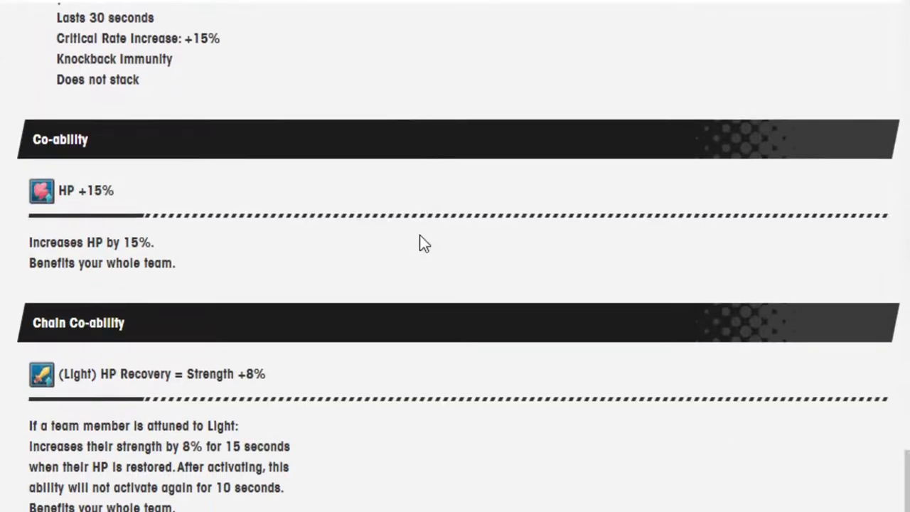
scroll("down", 3)
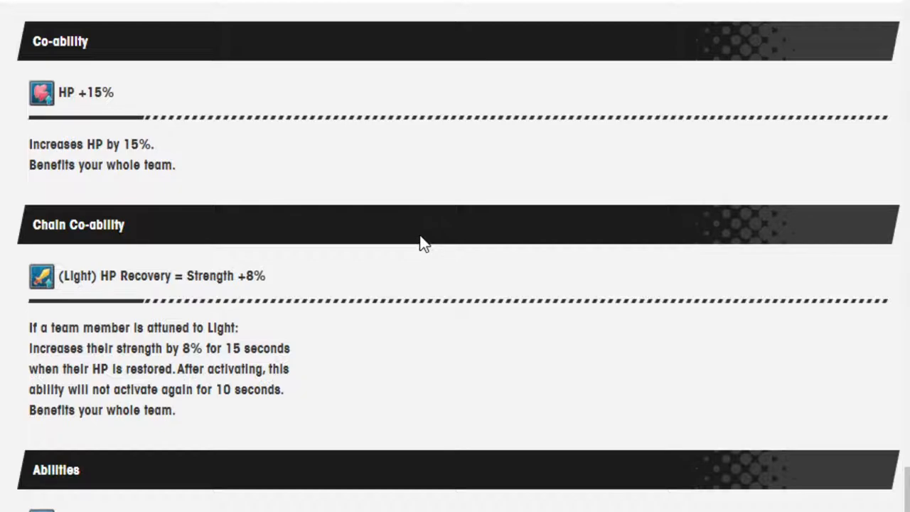
scroll("down", 3)
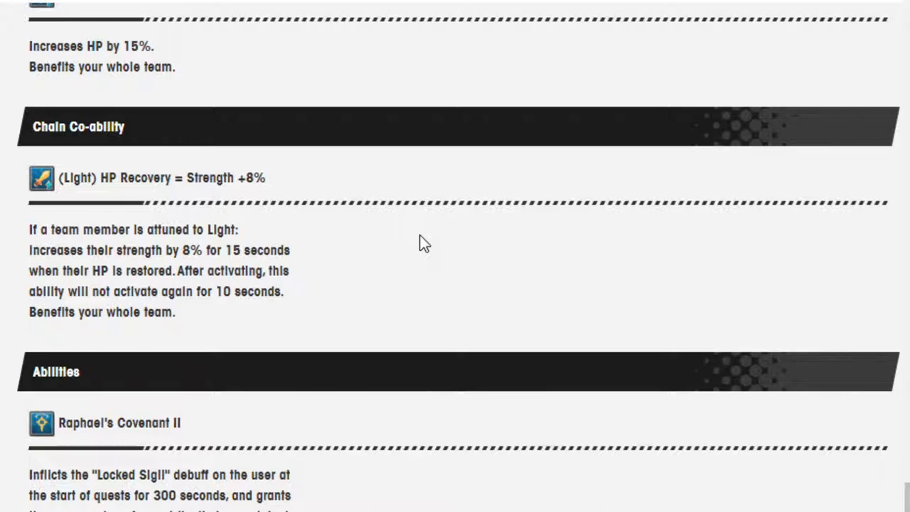
scroll("down", 3)
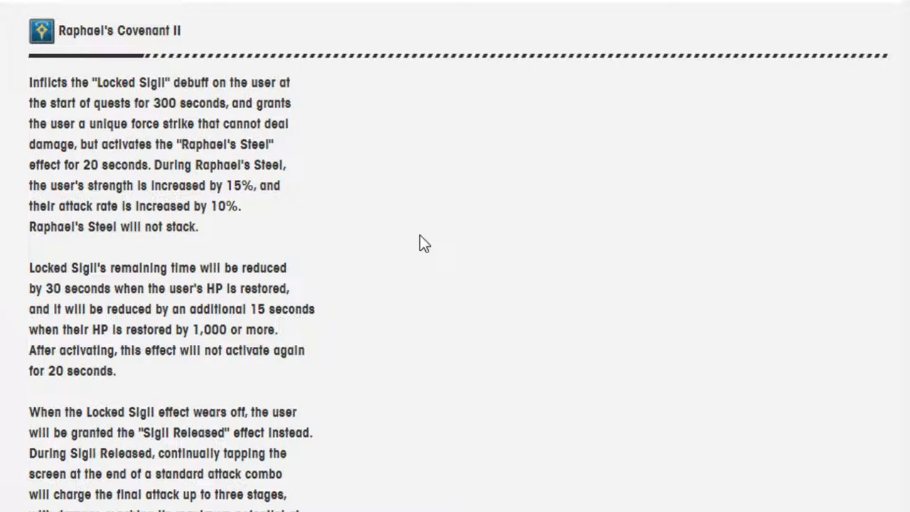
scroll("down", 3)
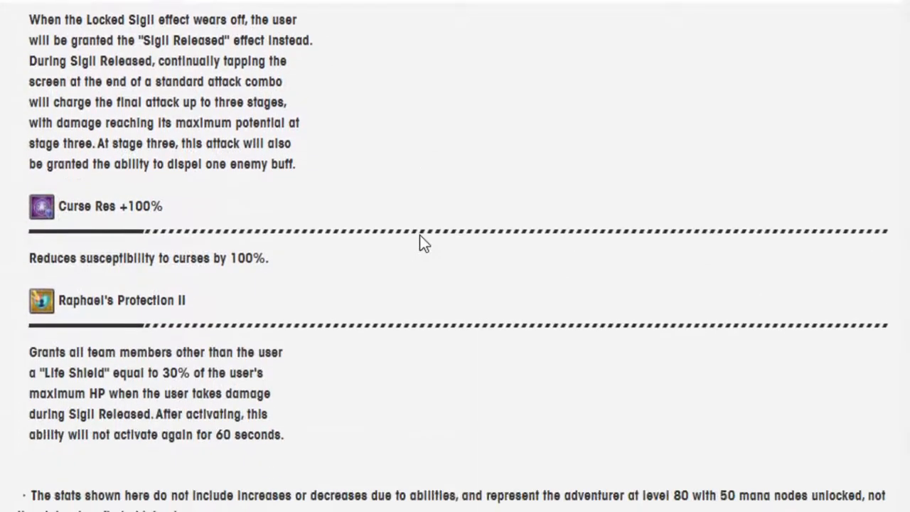
scroll("up", 3)
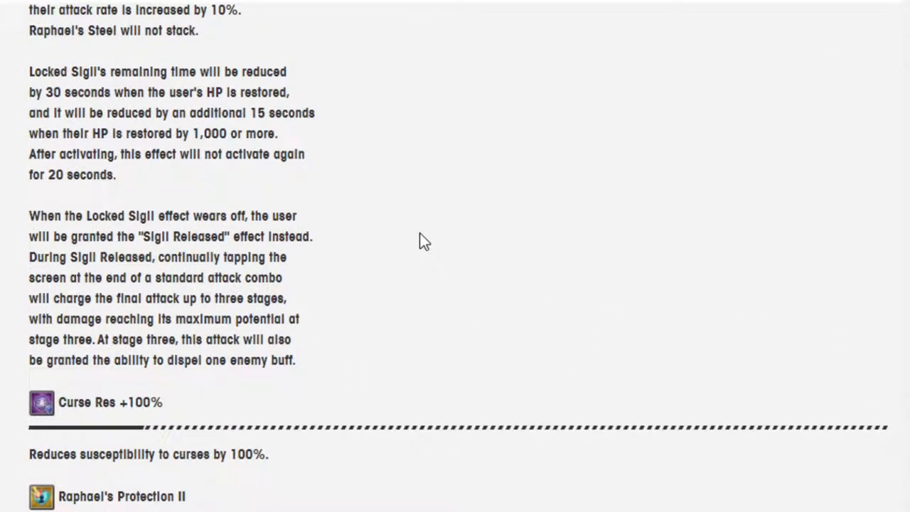
scroll("down", 3)
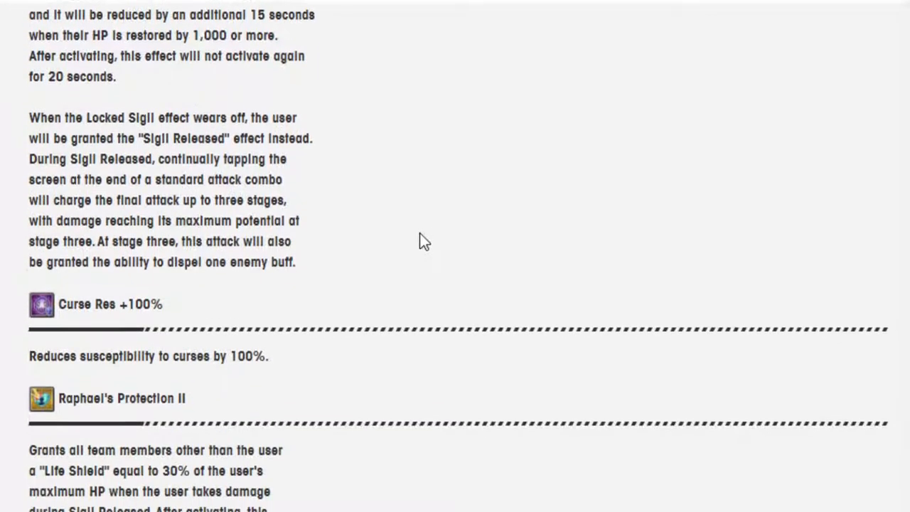
scroll("down", 3)
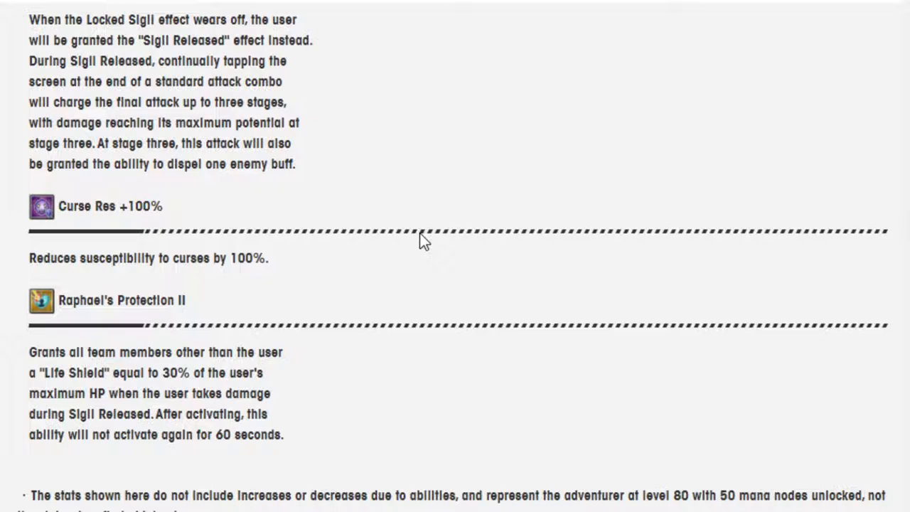
mouse_move(463, 254)
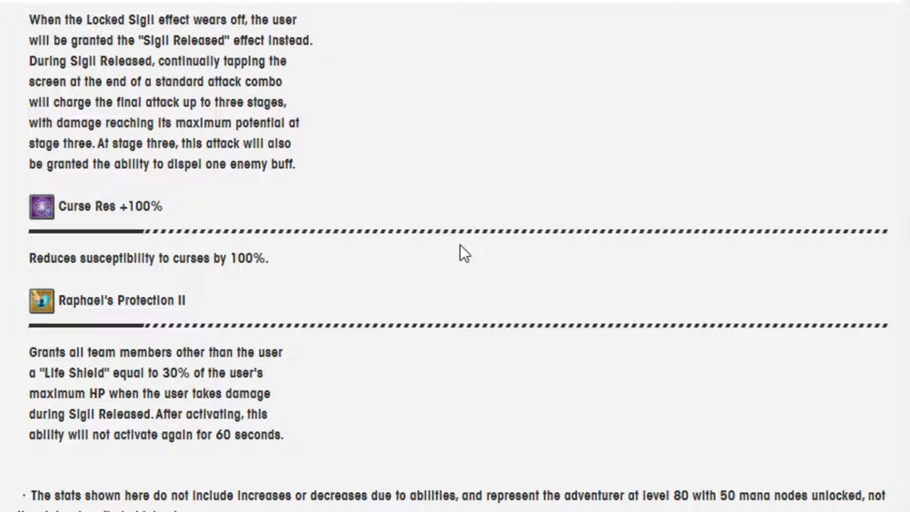
scroll("down", 3)
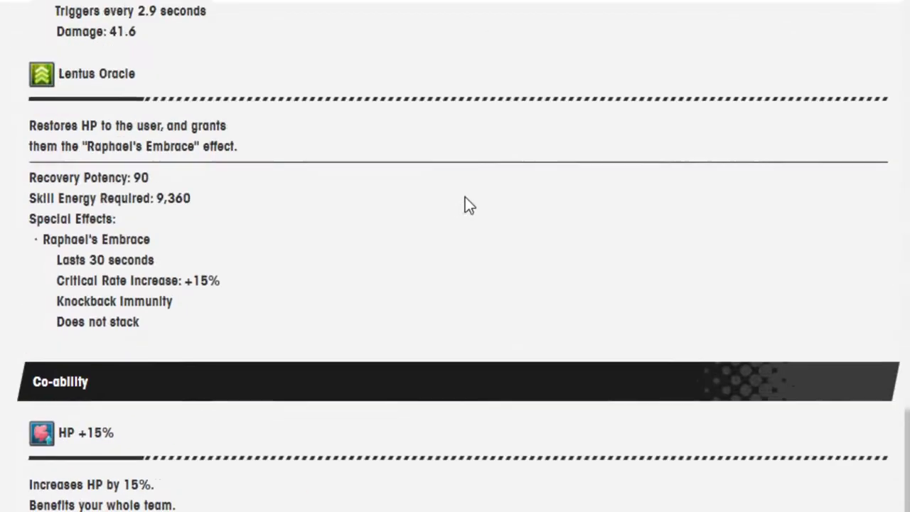
scroll("down", 3)
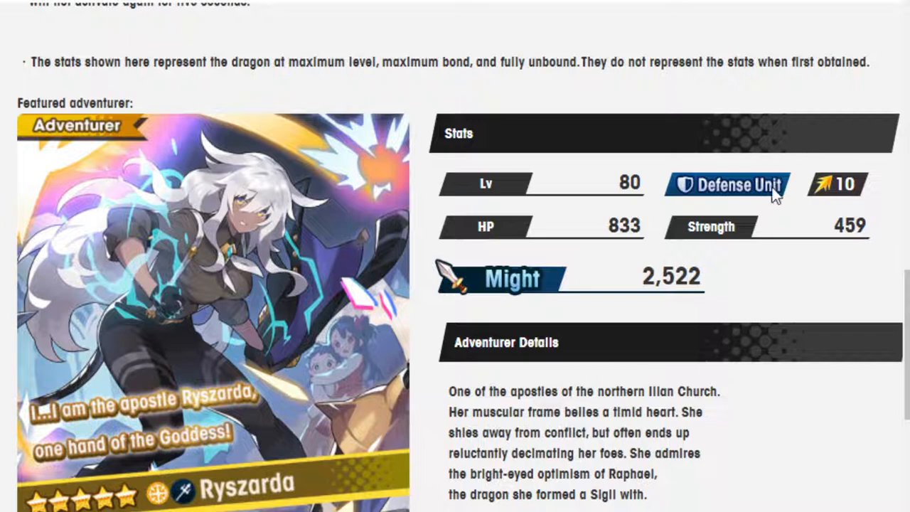
scroll("down", 3)
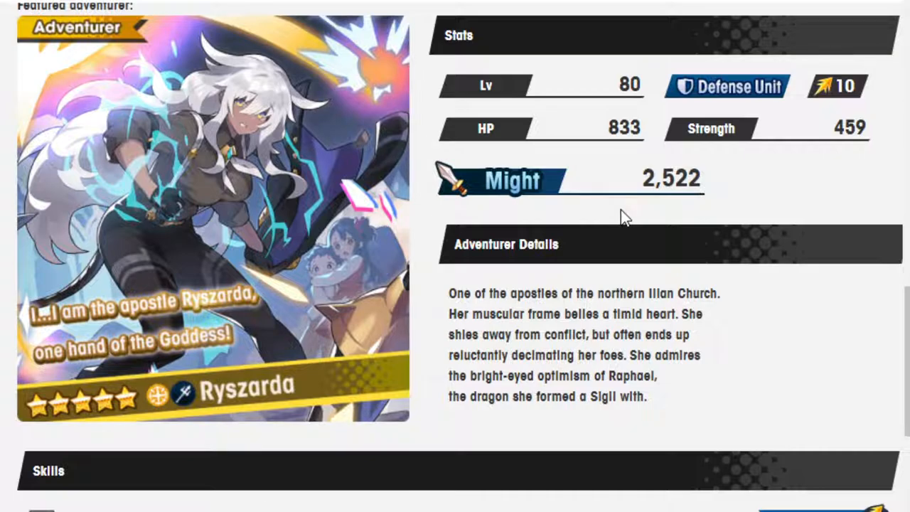
scroll("down", 3)
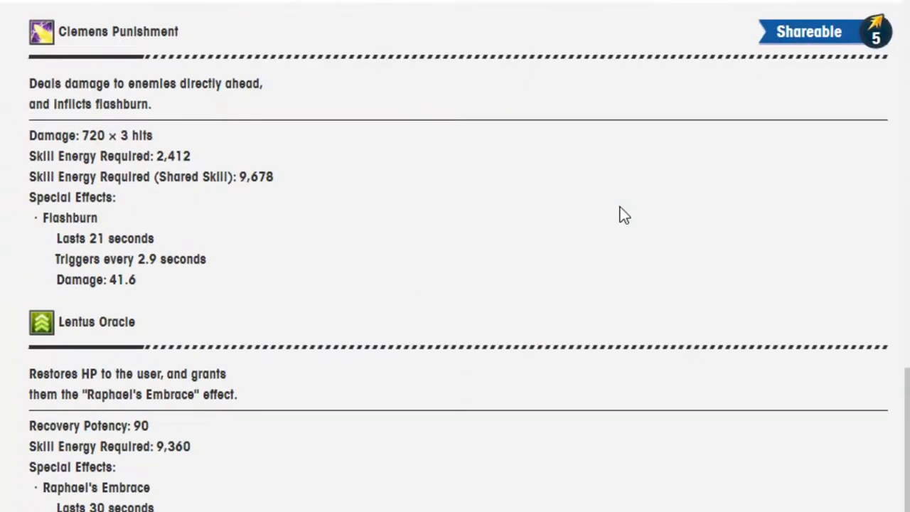
scroll("down", 3)
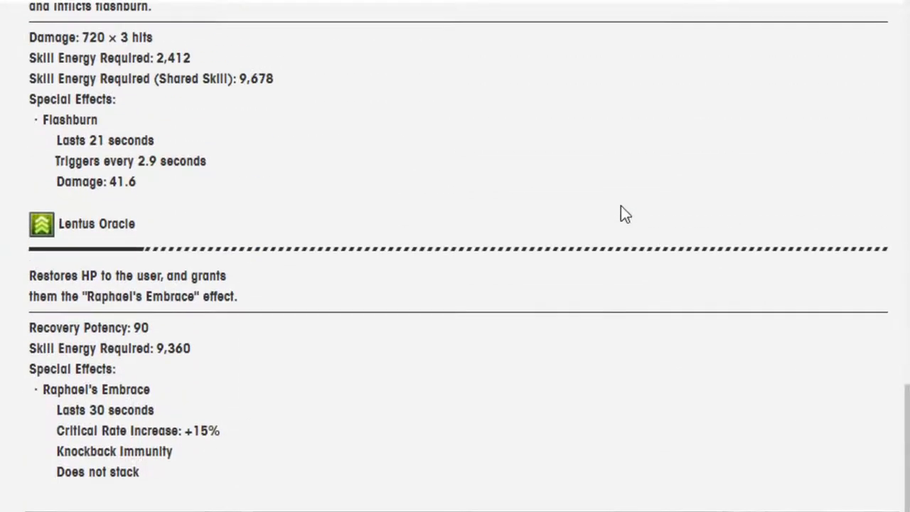
scroll("down", 3)
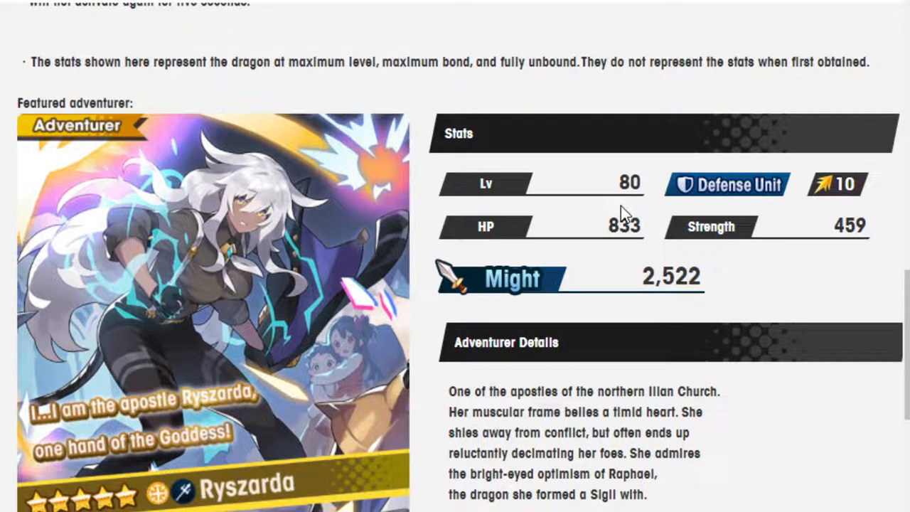
scroll("down", 3)
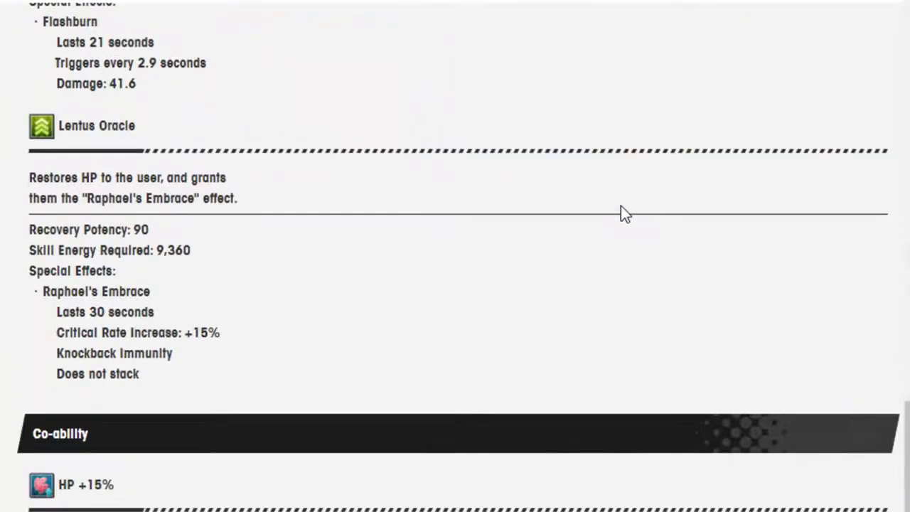
scroll("down", 3)
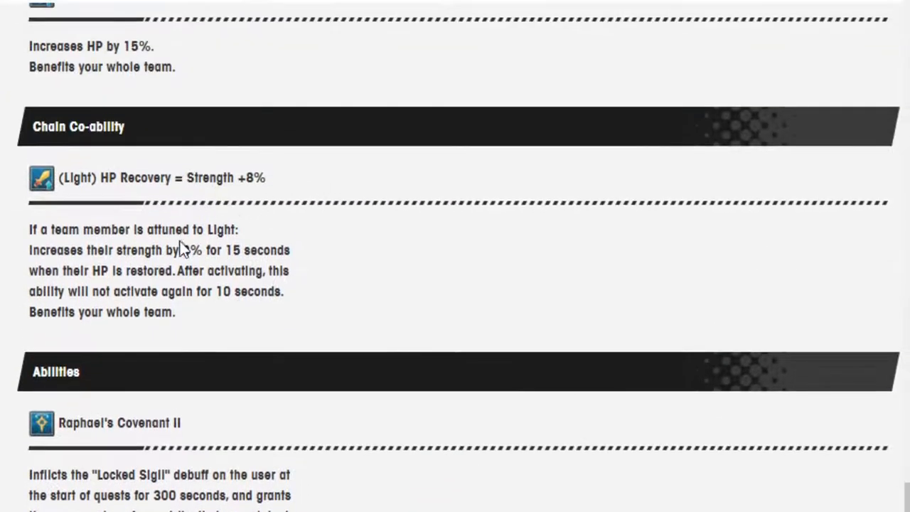
scroll("down", 3)
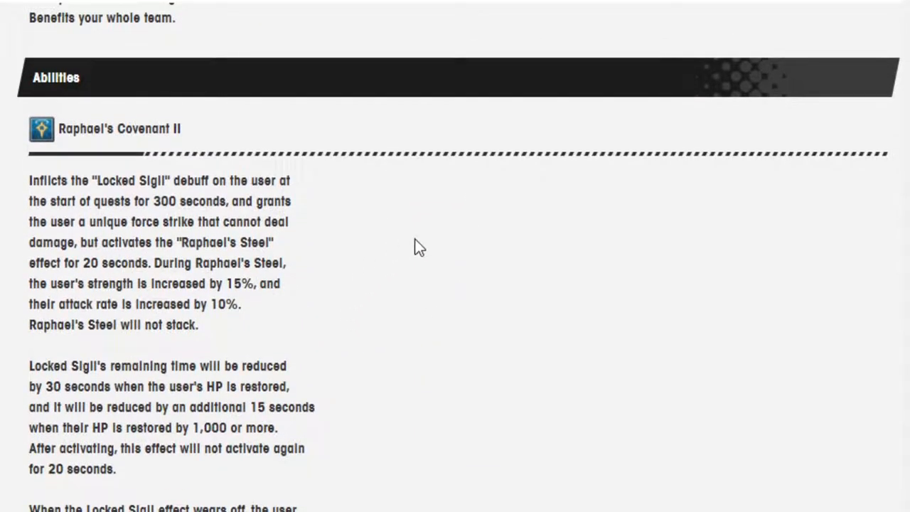
scroll("down", 3)
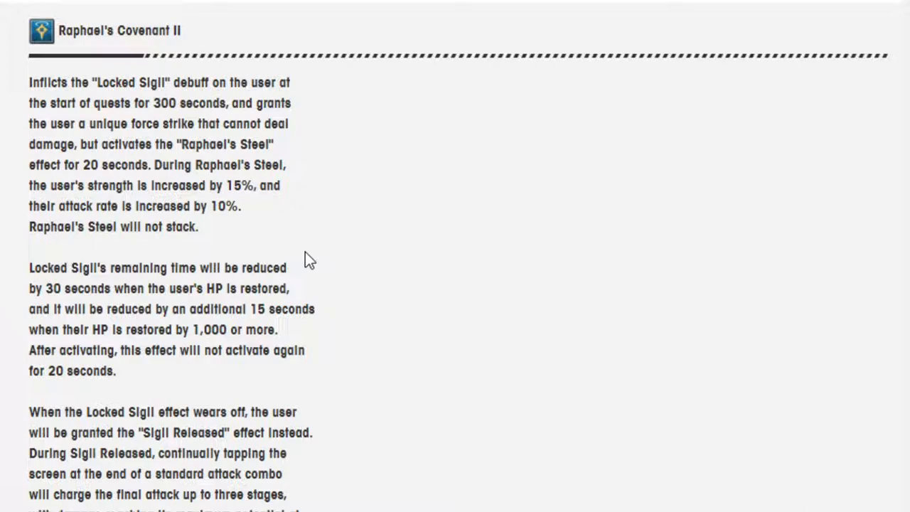
mouse_move(249, 240)
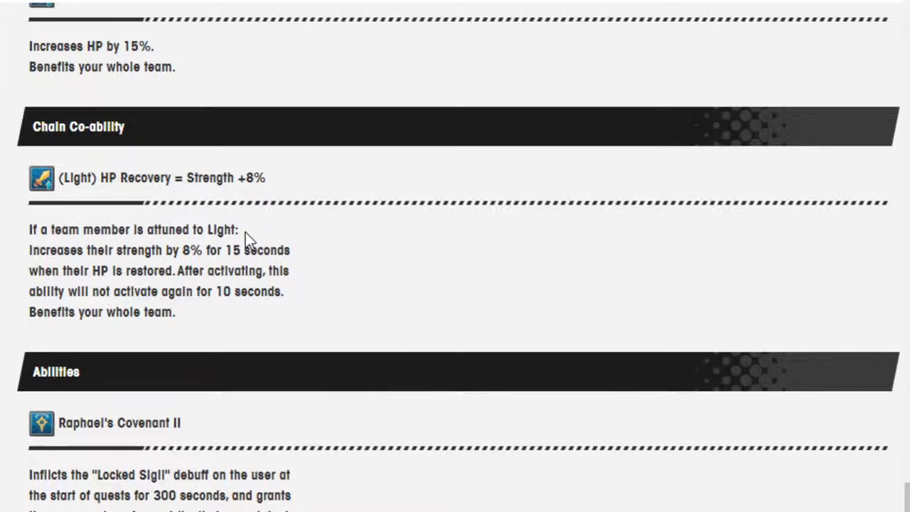
scroll("down", 3)
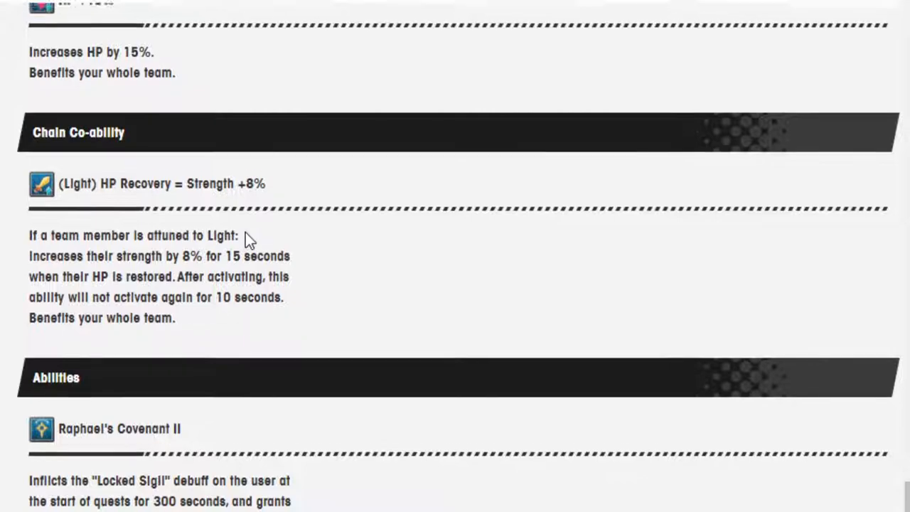
scroll("down", 3)
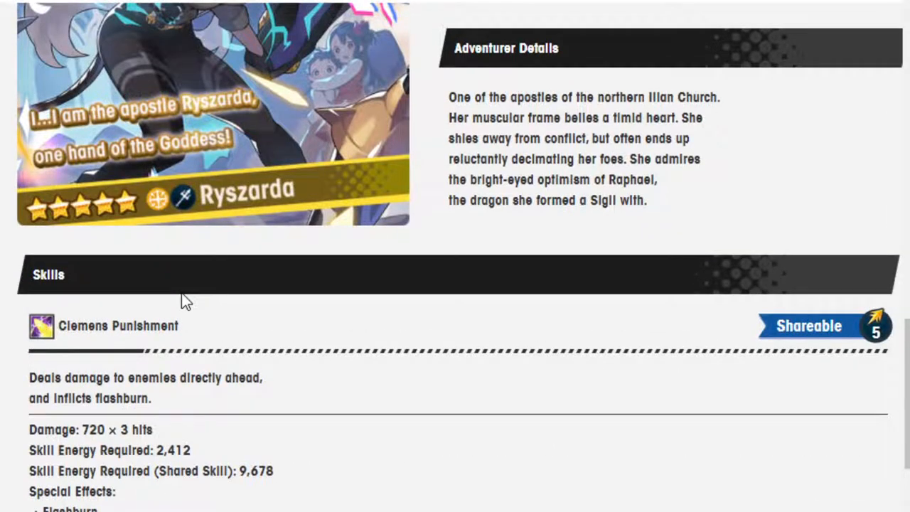
scroll("down", 3)
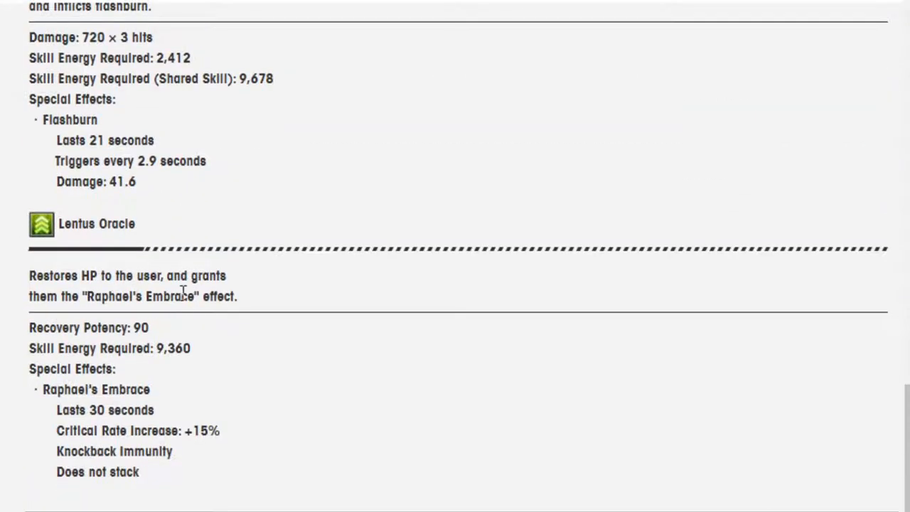
scroll("down", 3)
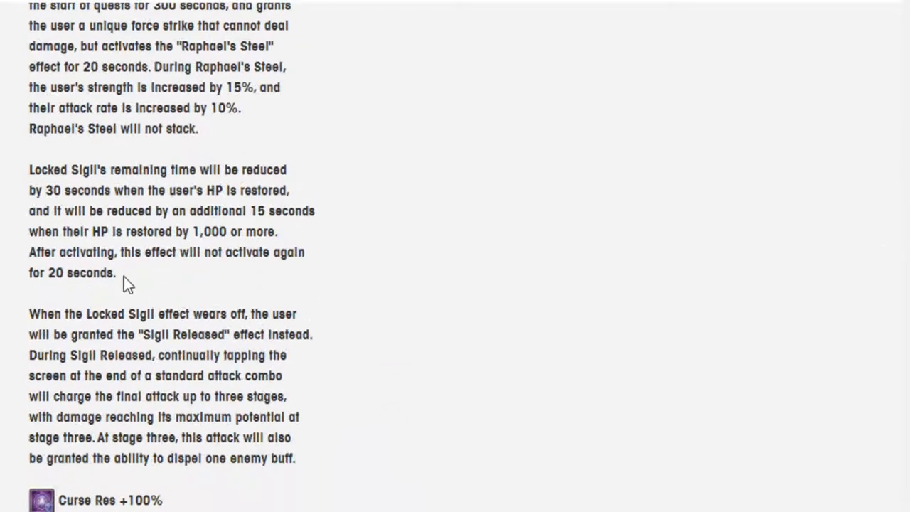
scroll("down", 3)
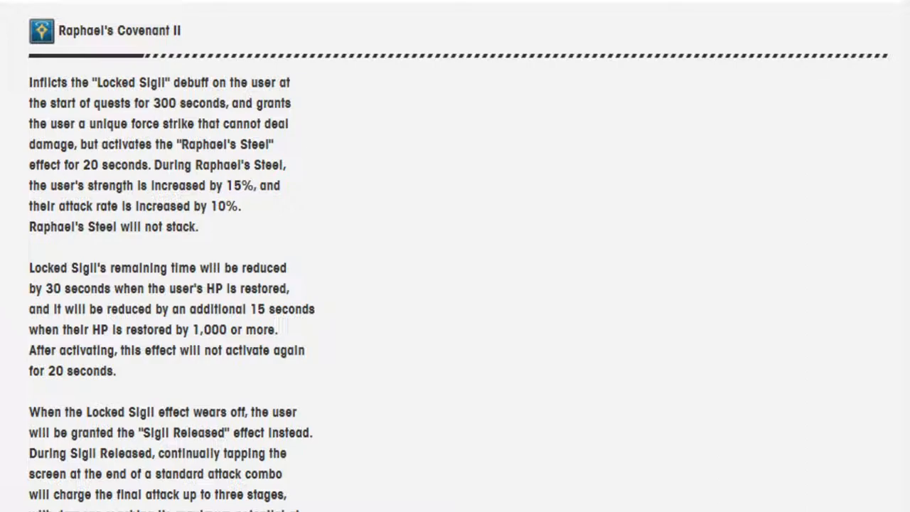
mouse_move(301, 309)
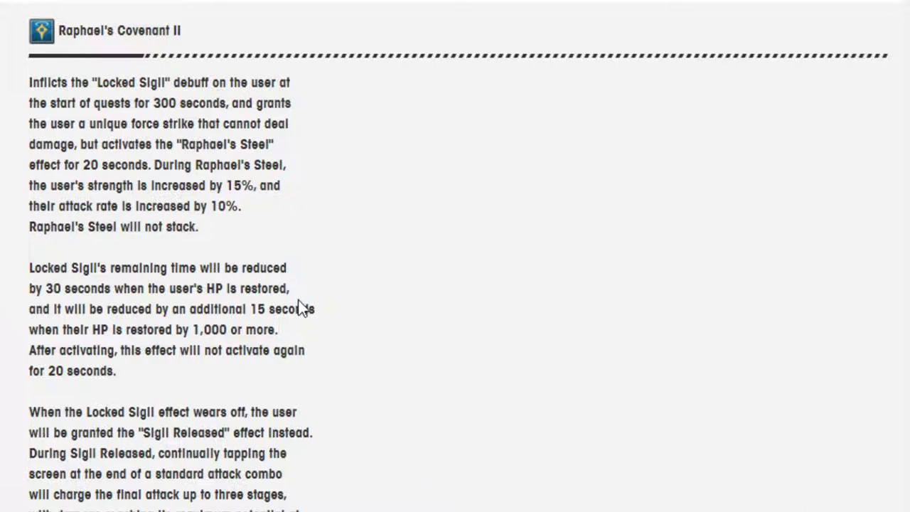
mouse_move(298, 302)
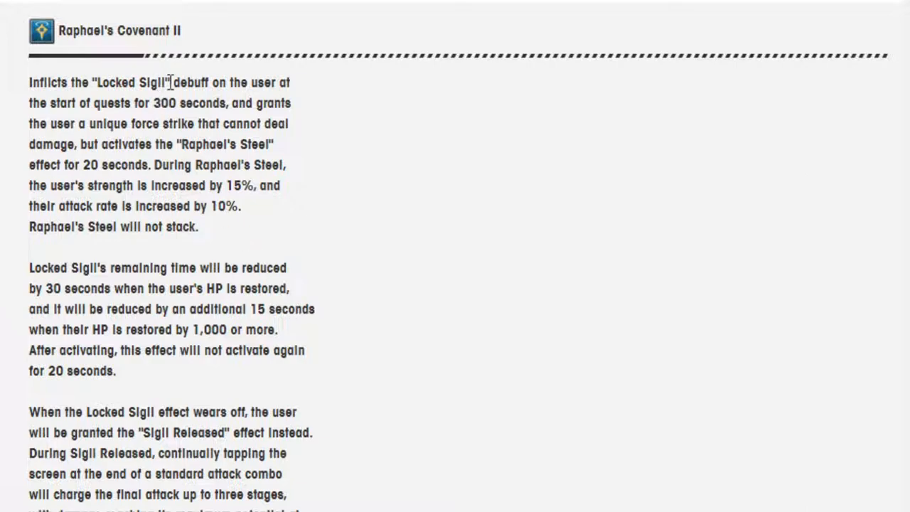
mouse_move(182, 468)
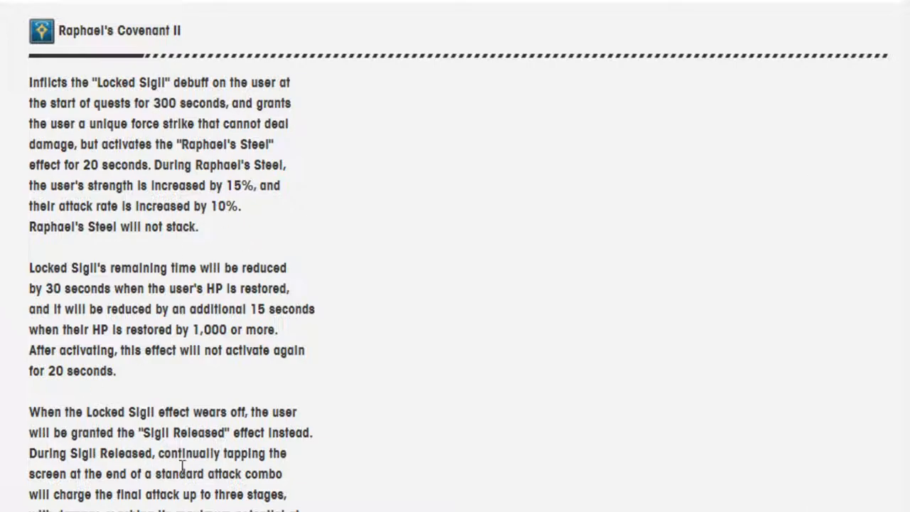
mouse_move(192, 471)
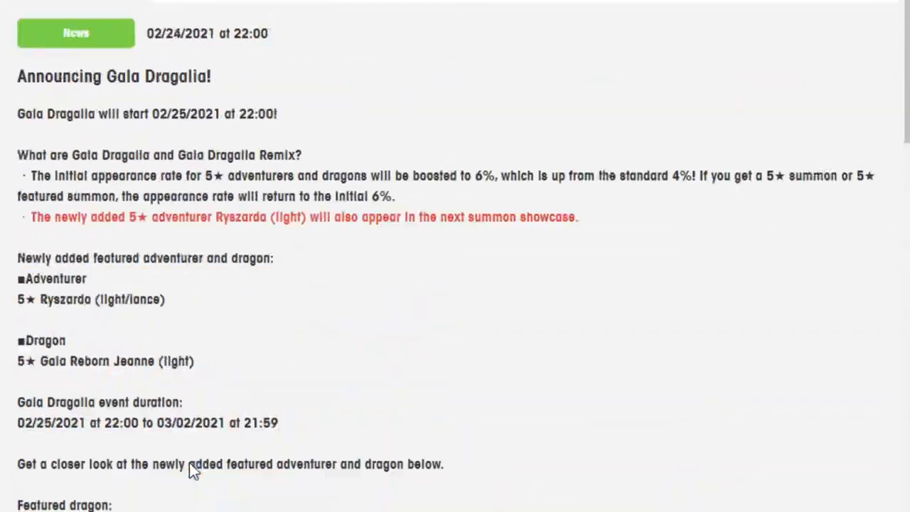
scroll("down", 3)
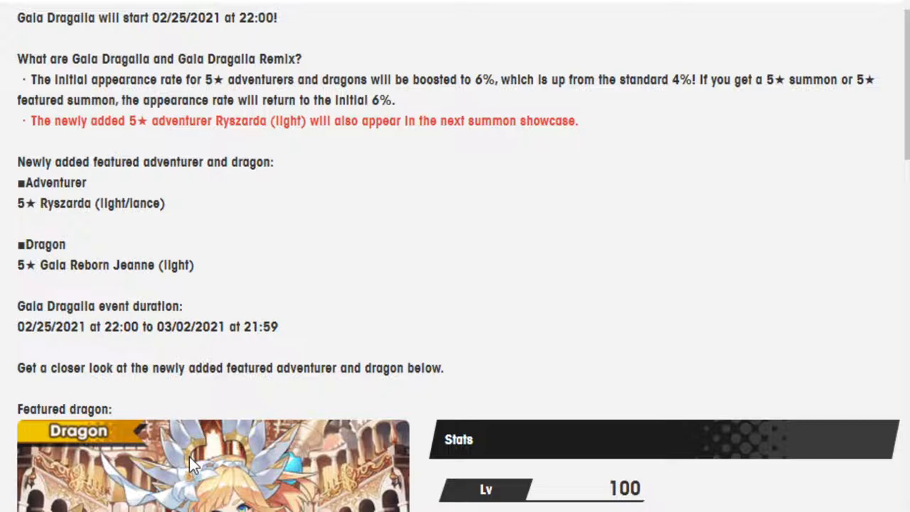
scroll("down", 3)
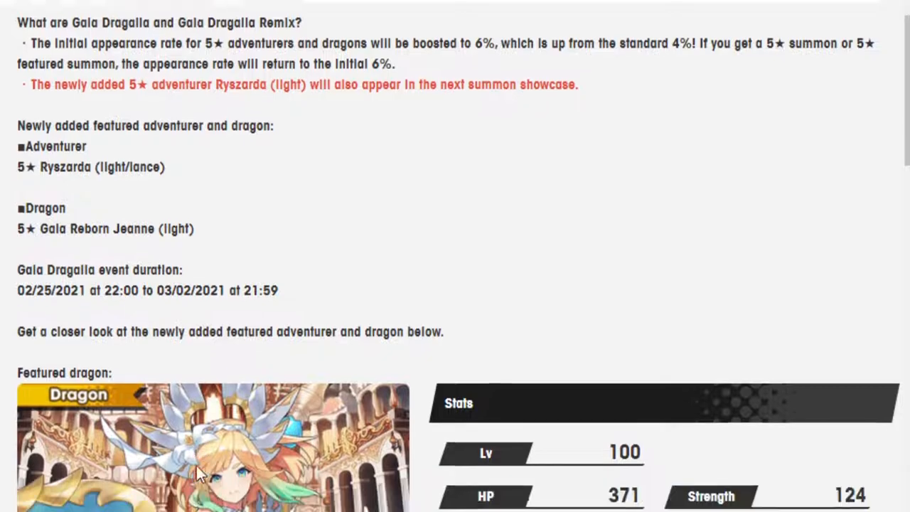
scroll("down", 3)
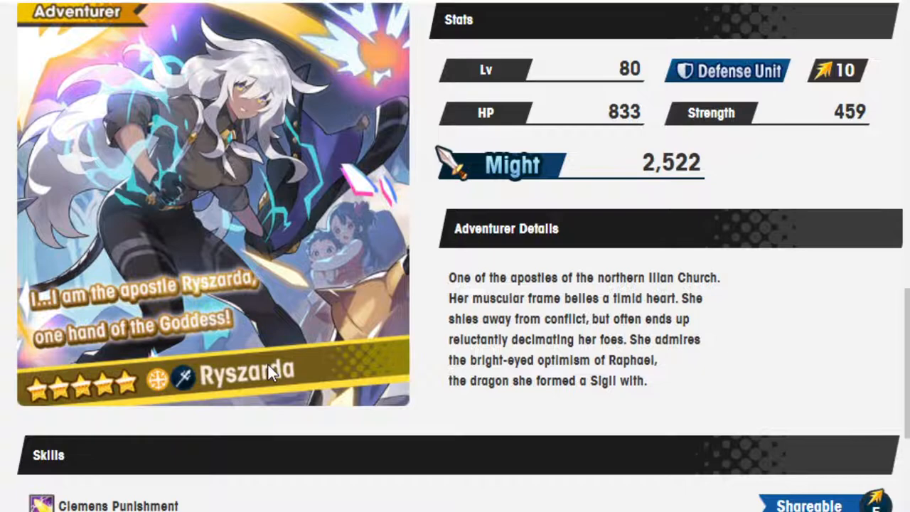
mouse_move(212, 288)
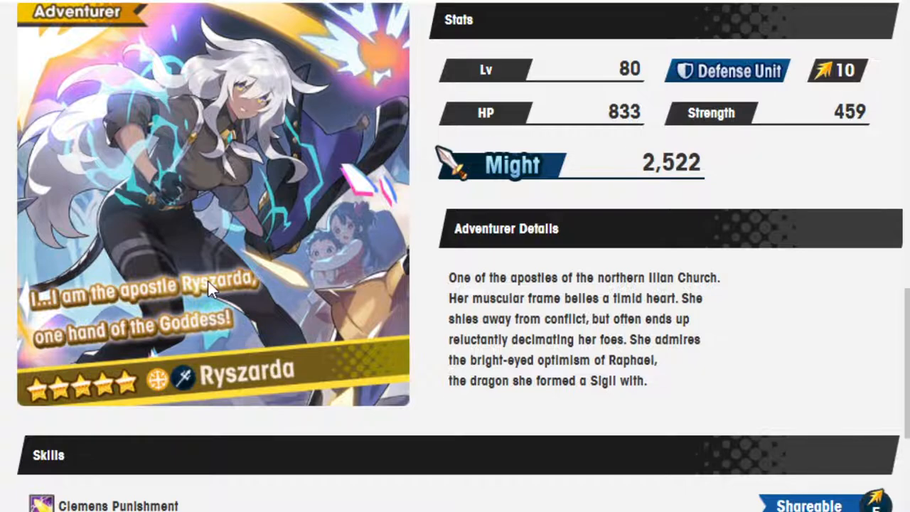
scroll("down", 3)
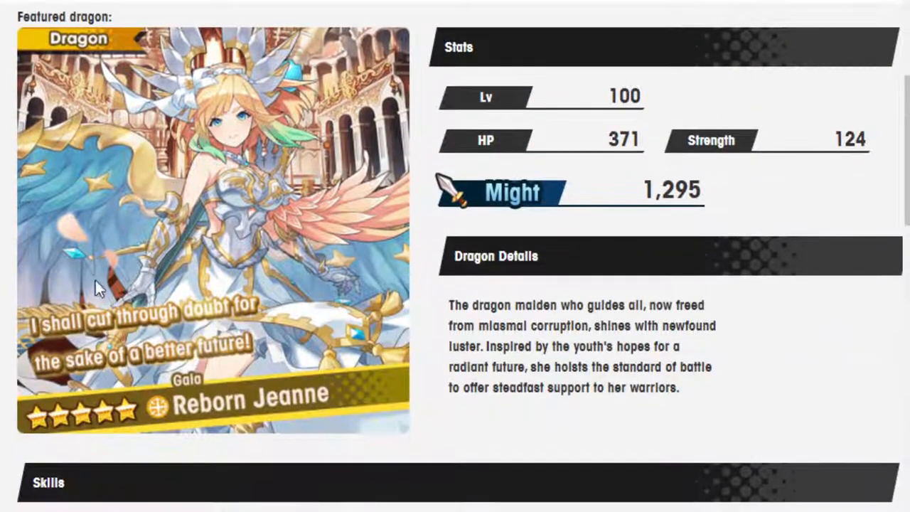
mouse_move(242, 409)
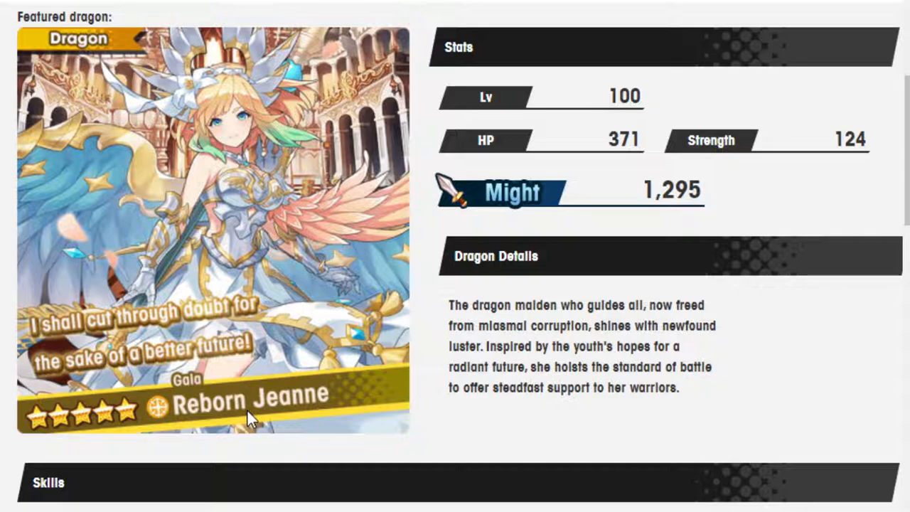
mouse_move(80, 318)
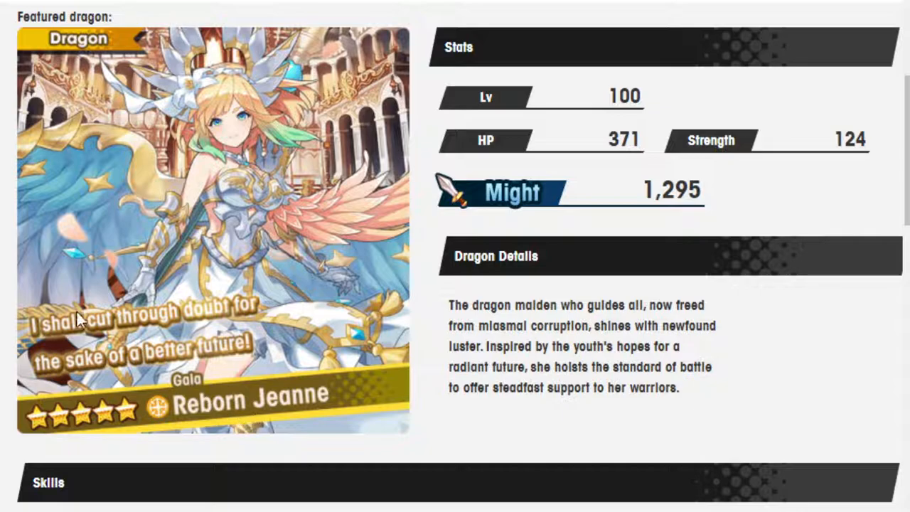